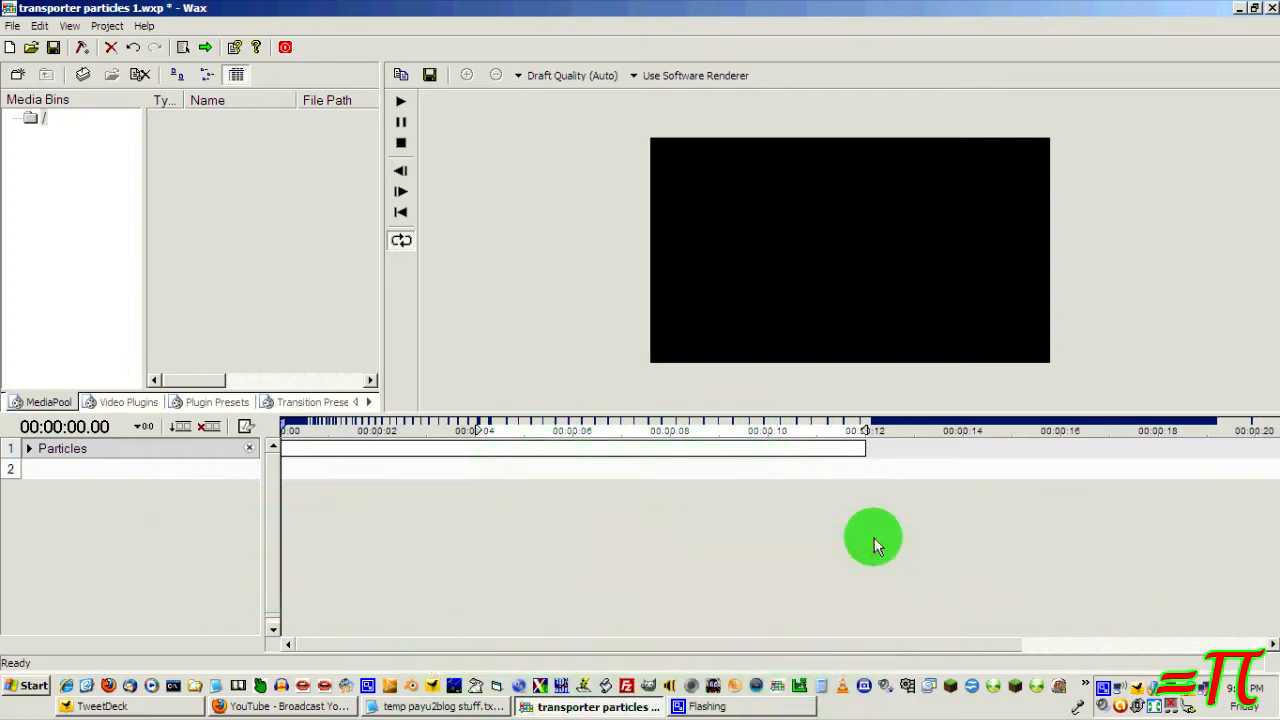
mouse_move(872, 540)
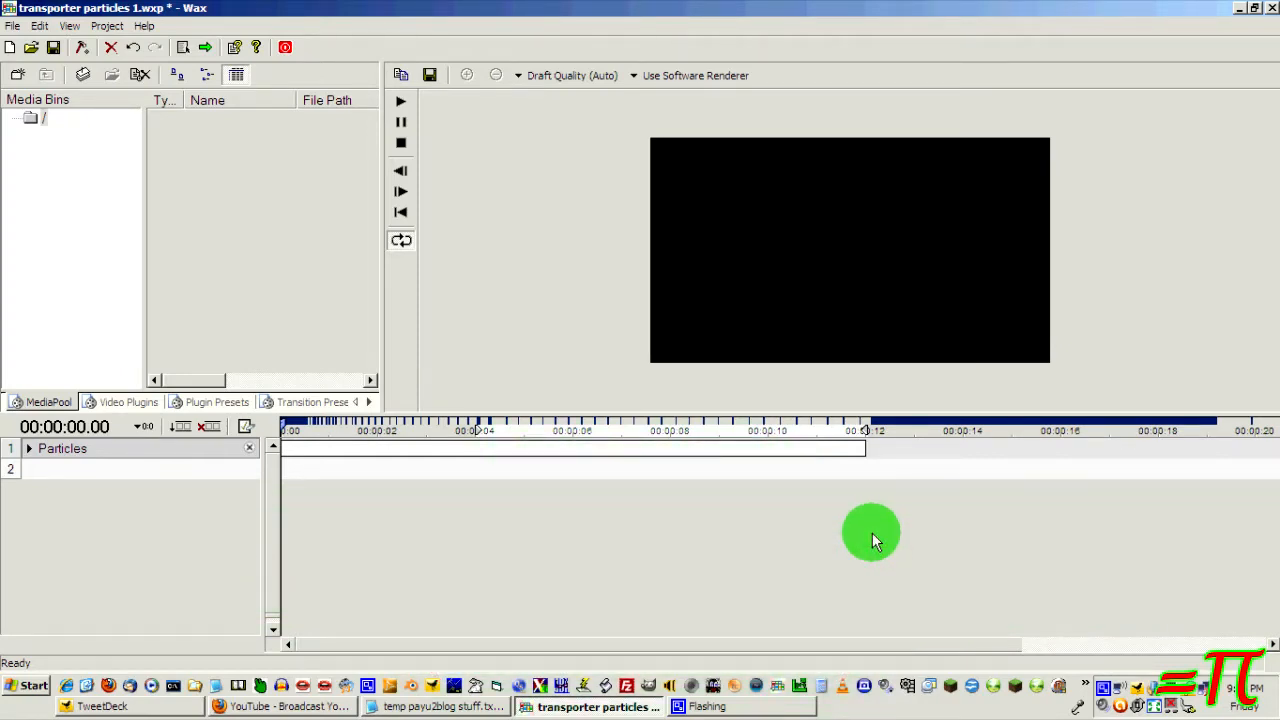
mouse_move(878, 535)
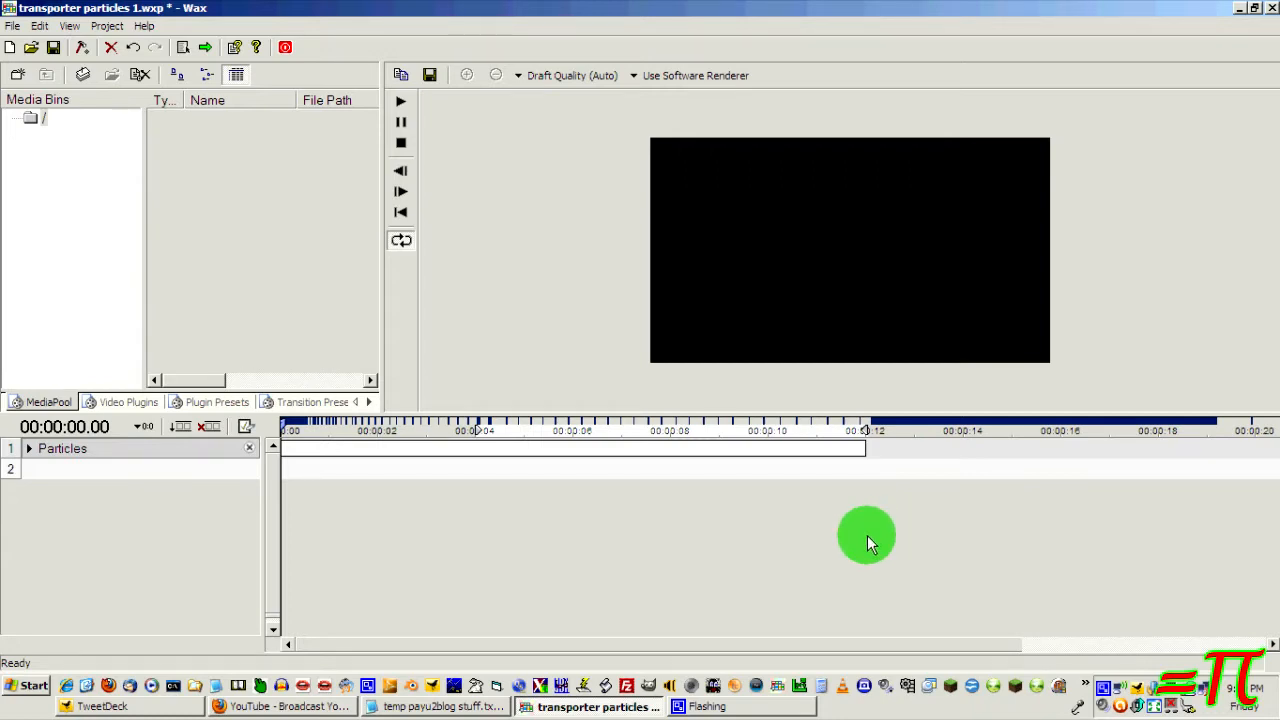
mouse_move(868, 547)
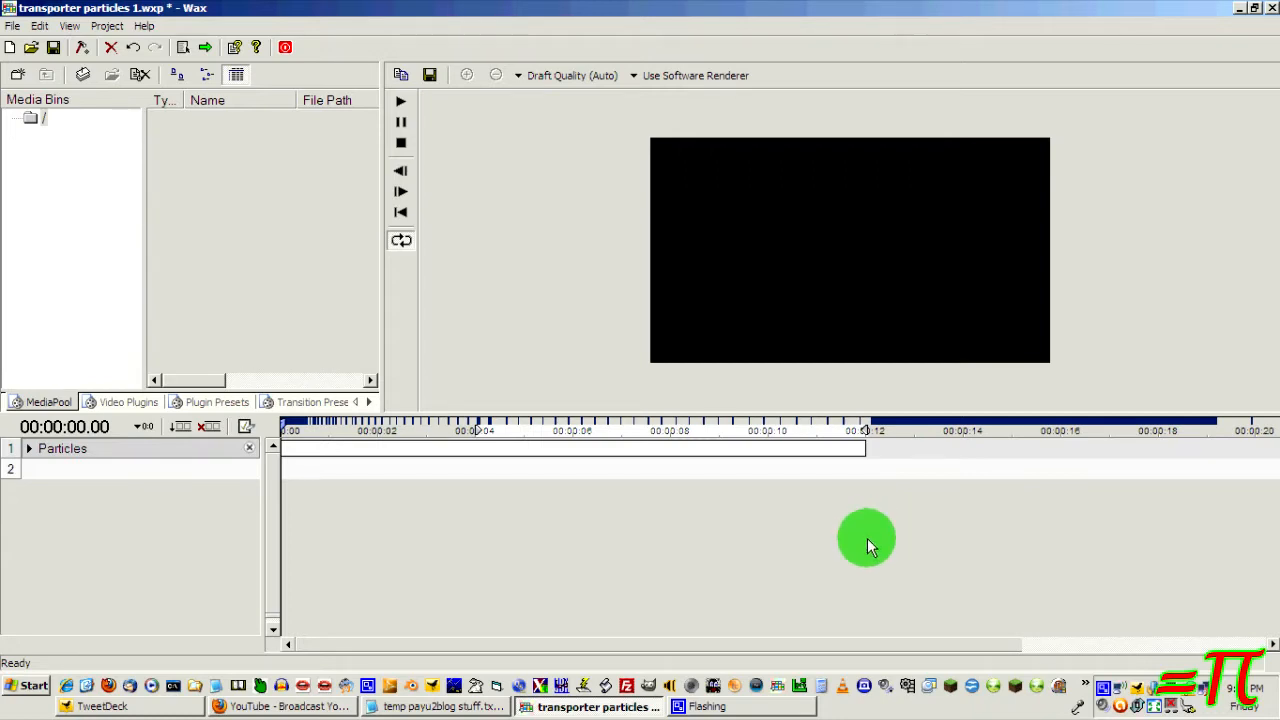
mouse_move(530, 523)
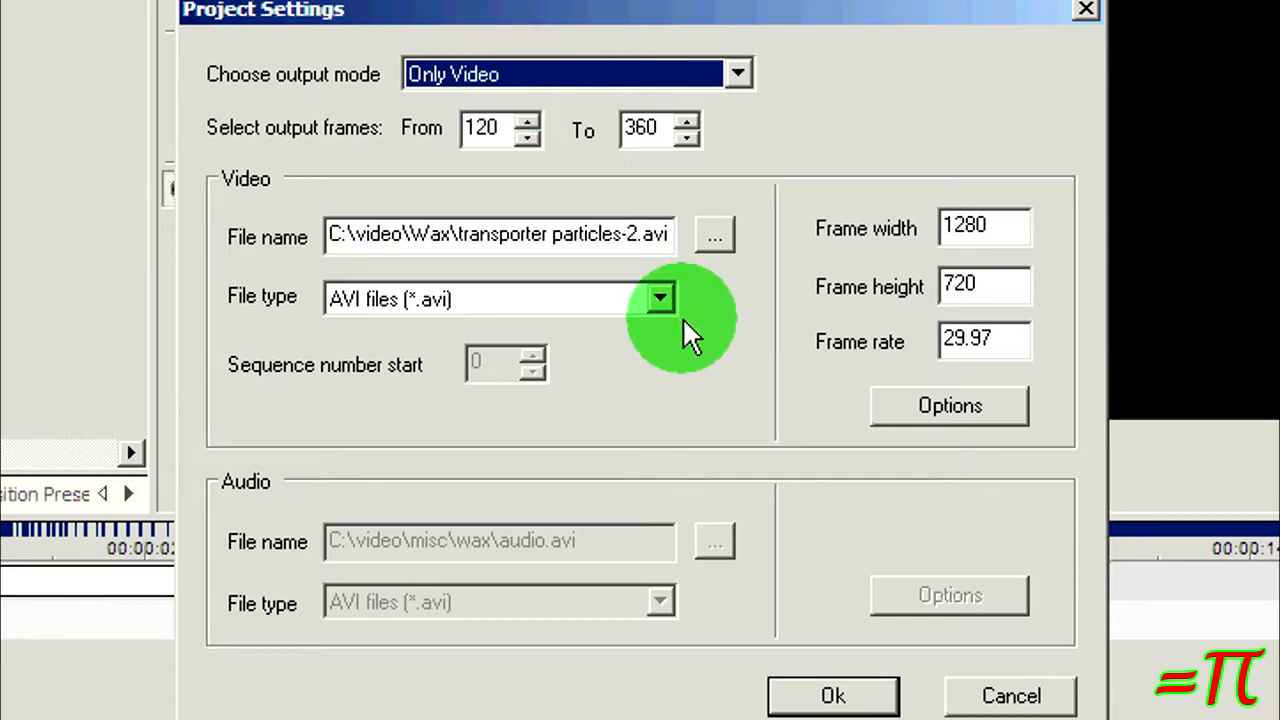
mouse_move(882, 318)
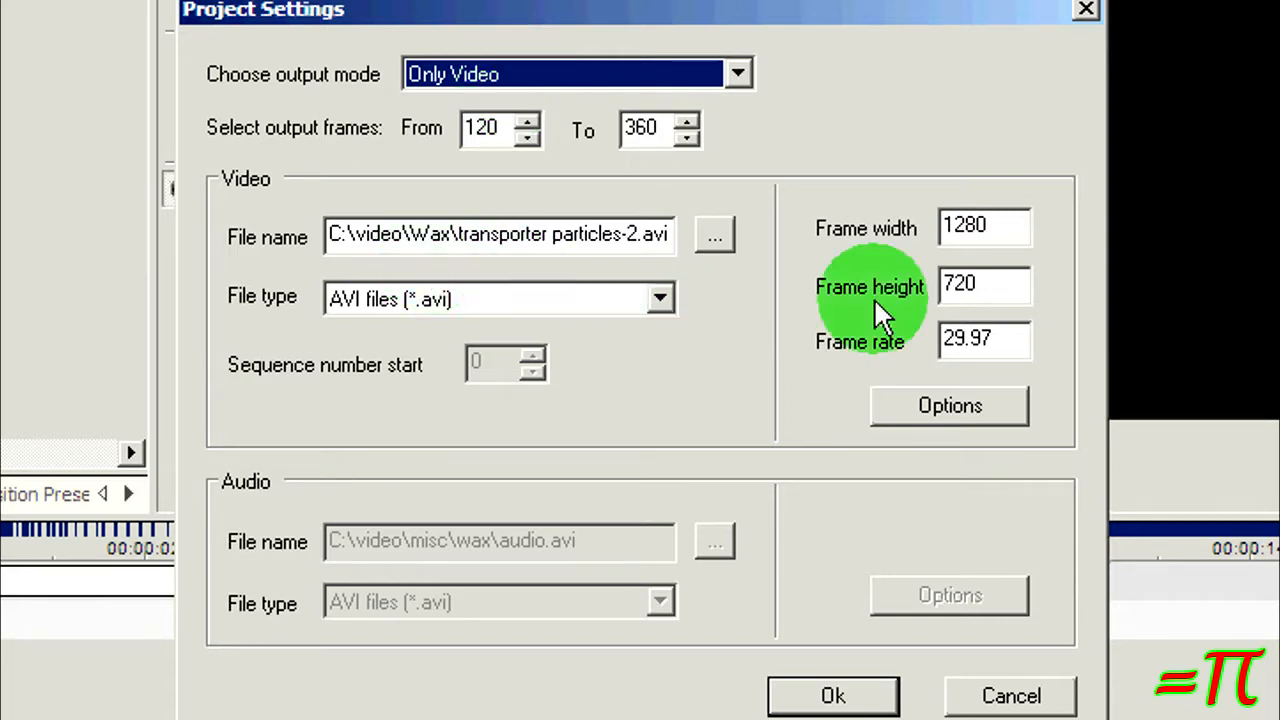
mouse_move(740, 85)
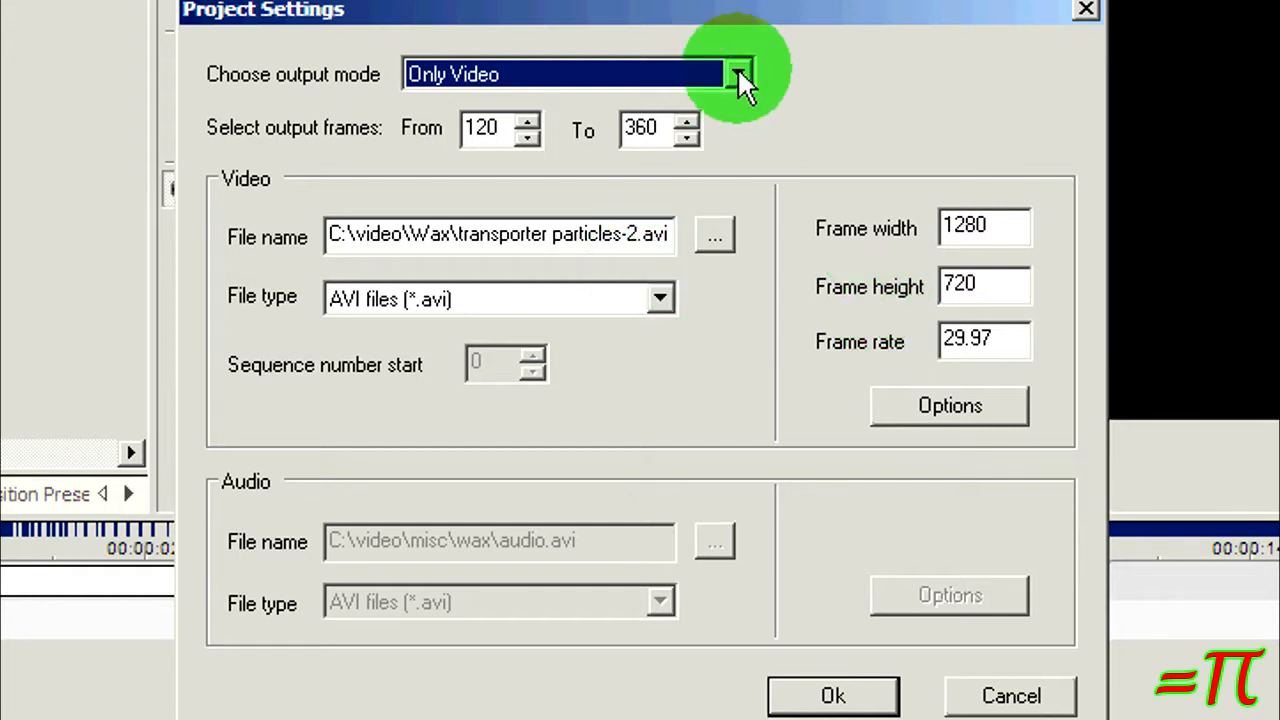
mouse_move(715, 165)
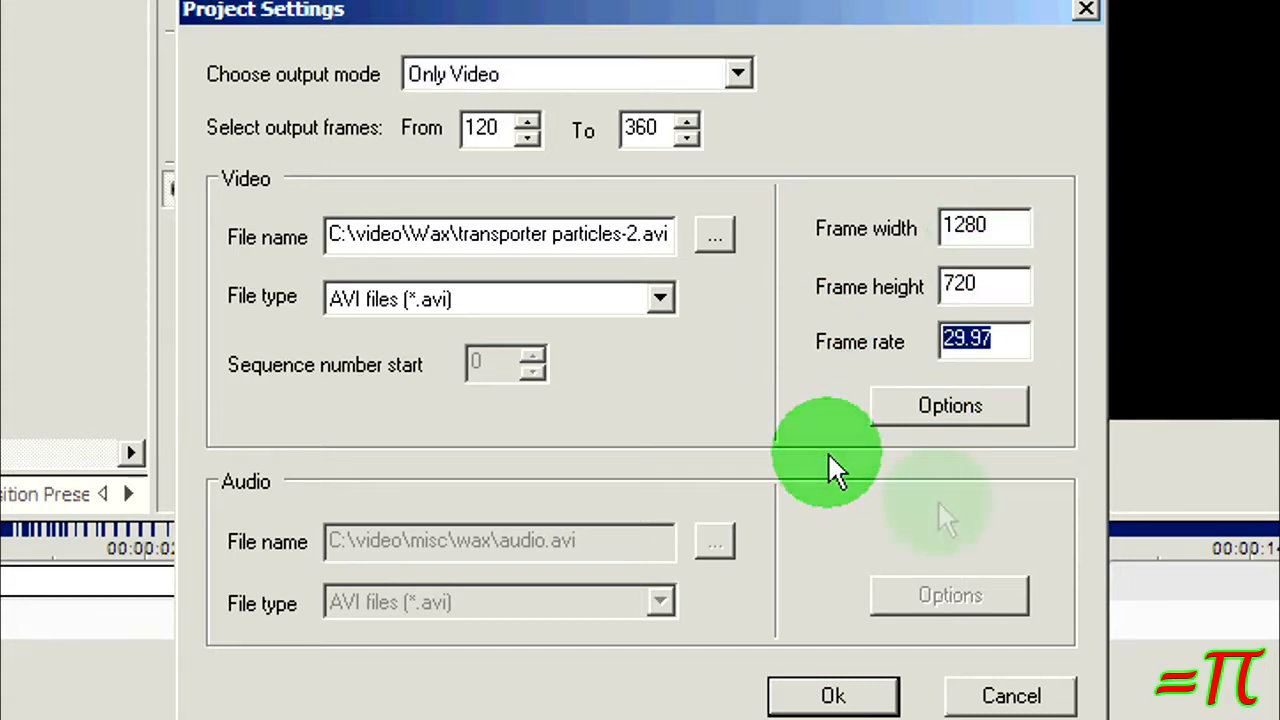
mouse_move(1082, 372)
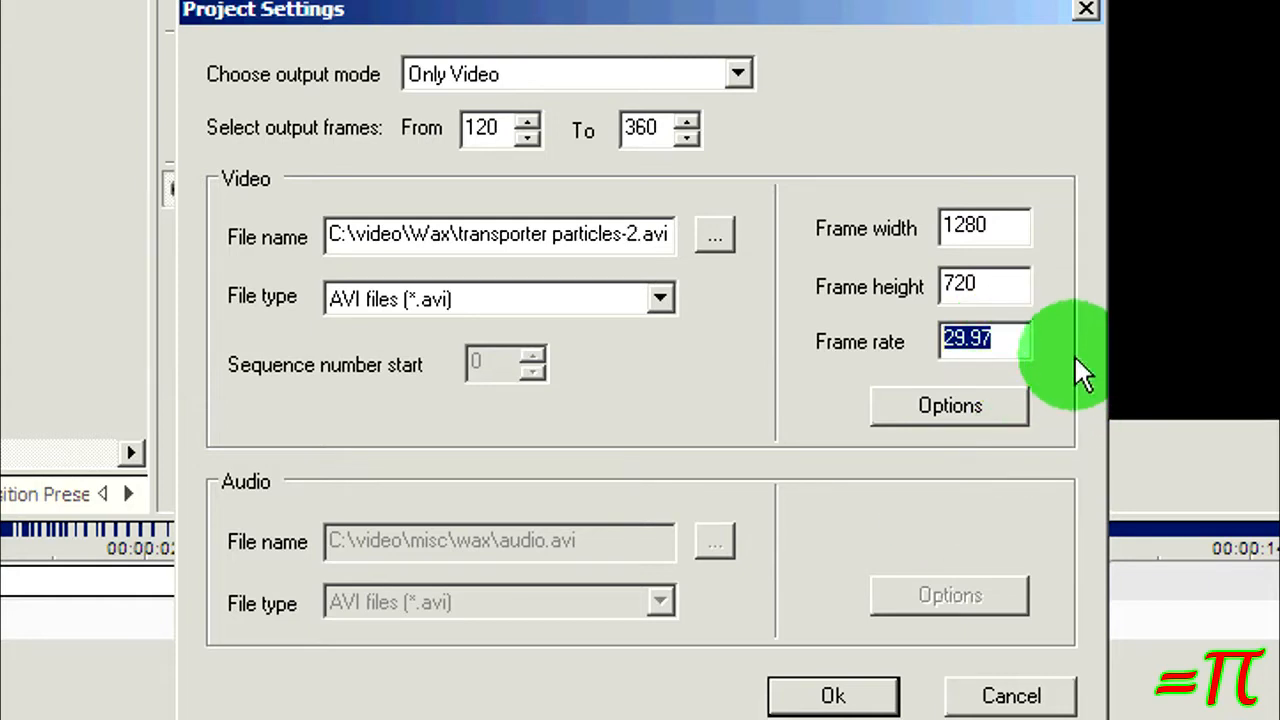
mouse_move(1075, 365)
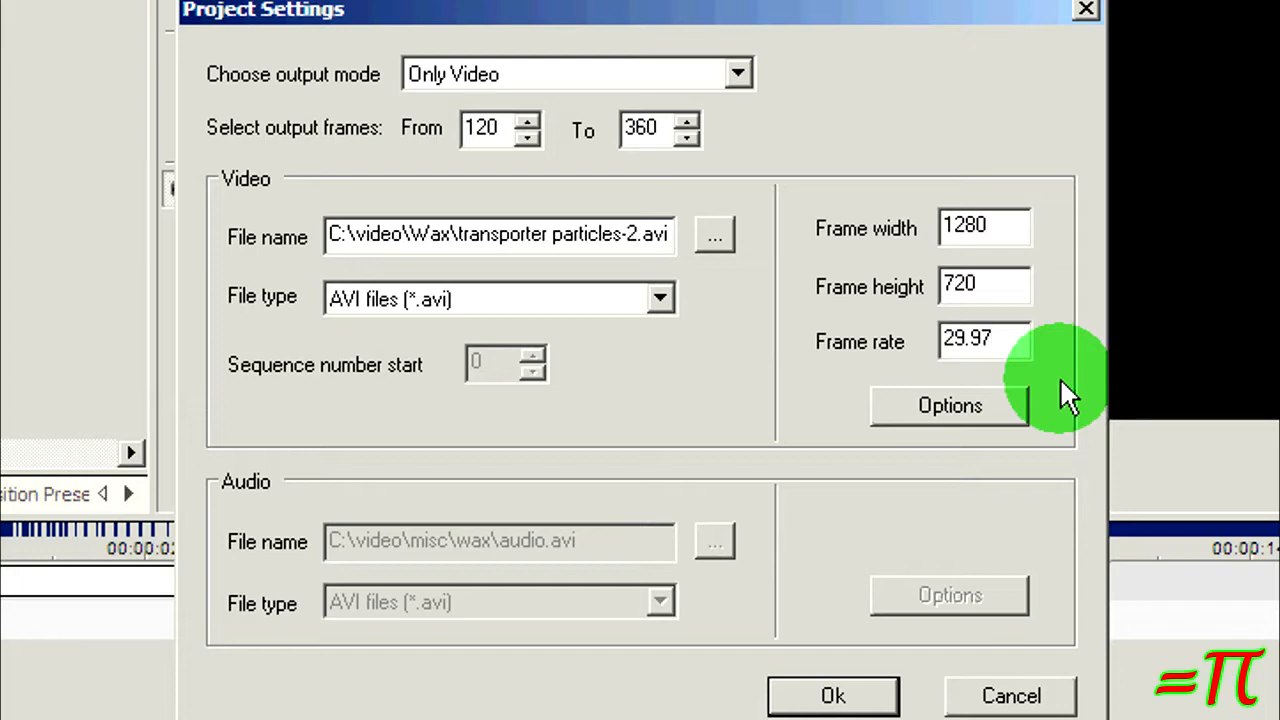
Keep the frame rate at 29.97 fps for the 1280x720 AVI output of frames 120–360
click(983, 339)
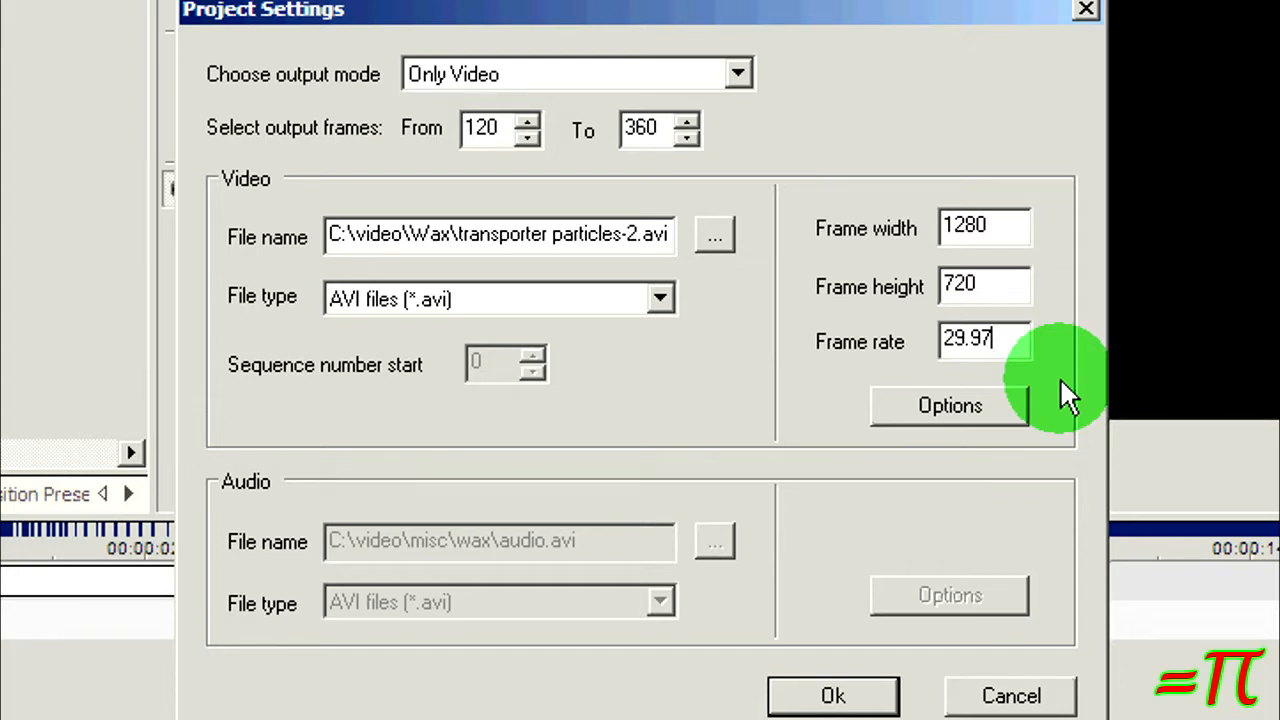
Set AVI compression to Microsoft Video 1 with alpha saving, checking the codec's configuration
click(949, 405)
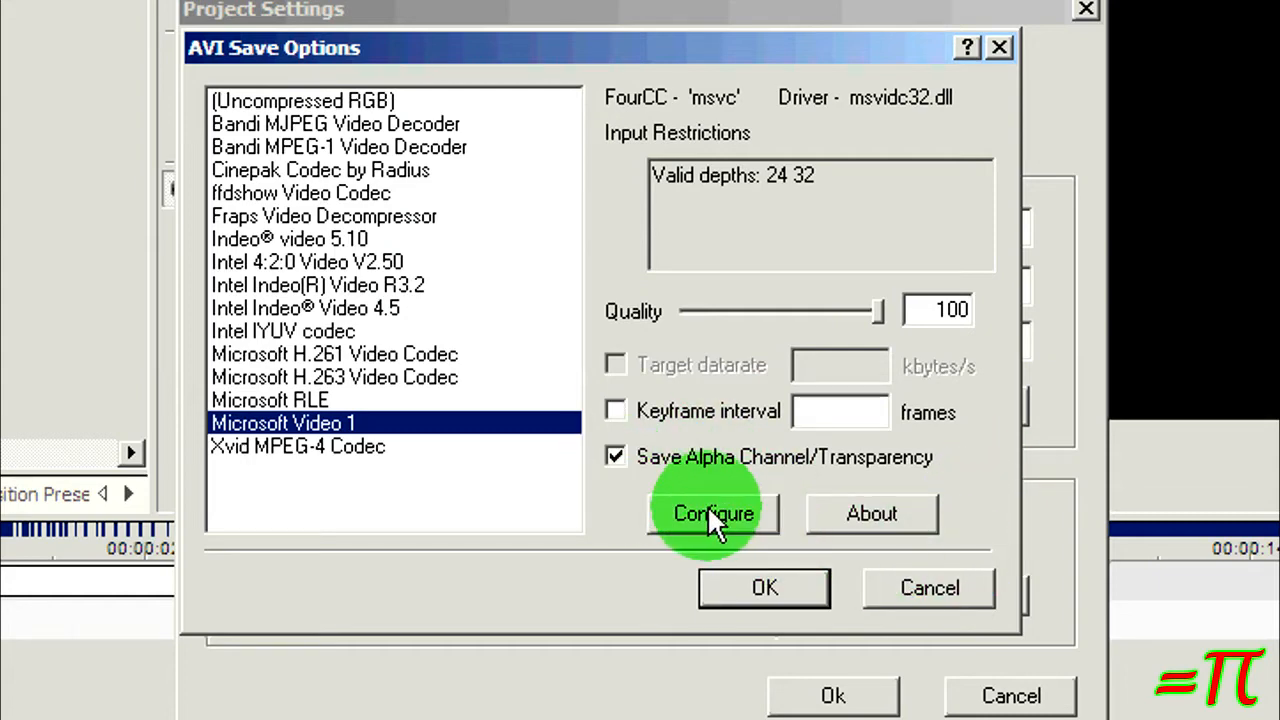
click(712, 514)
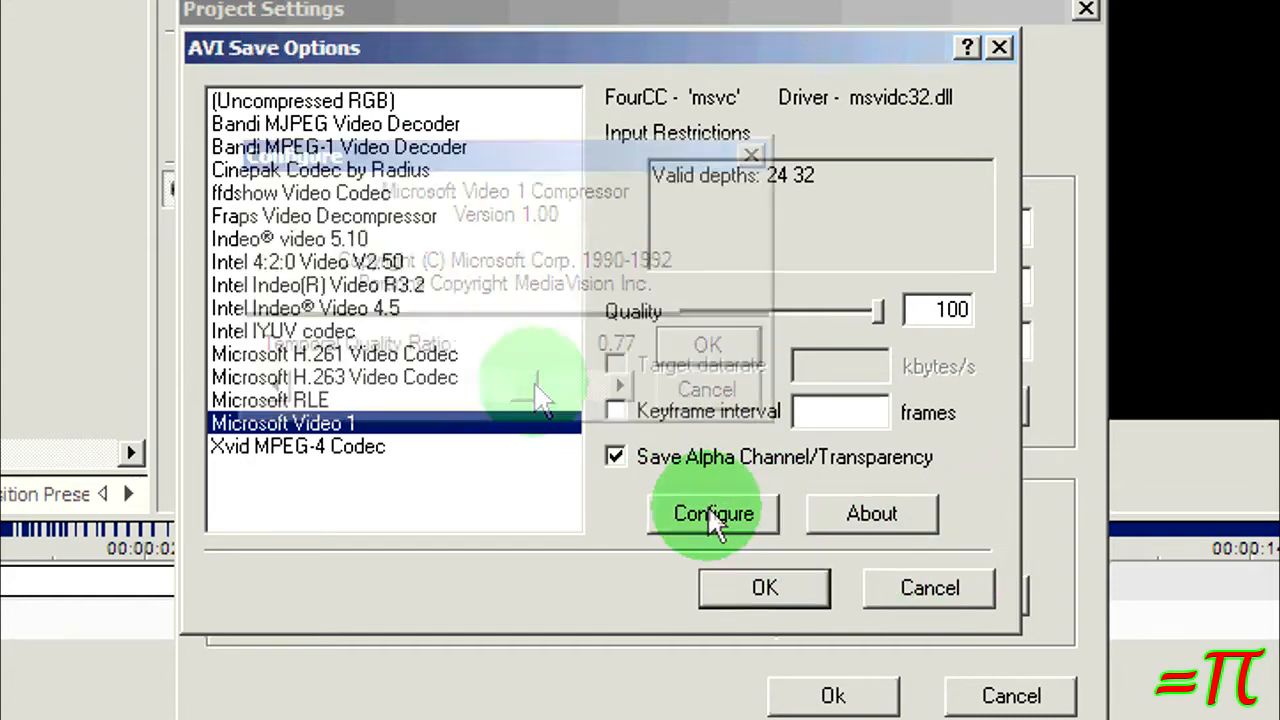
click(712, 513)
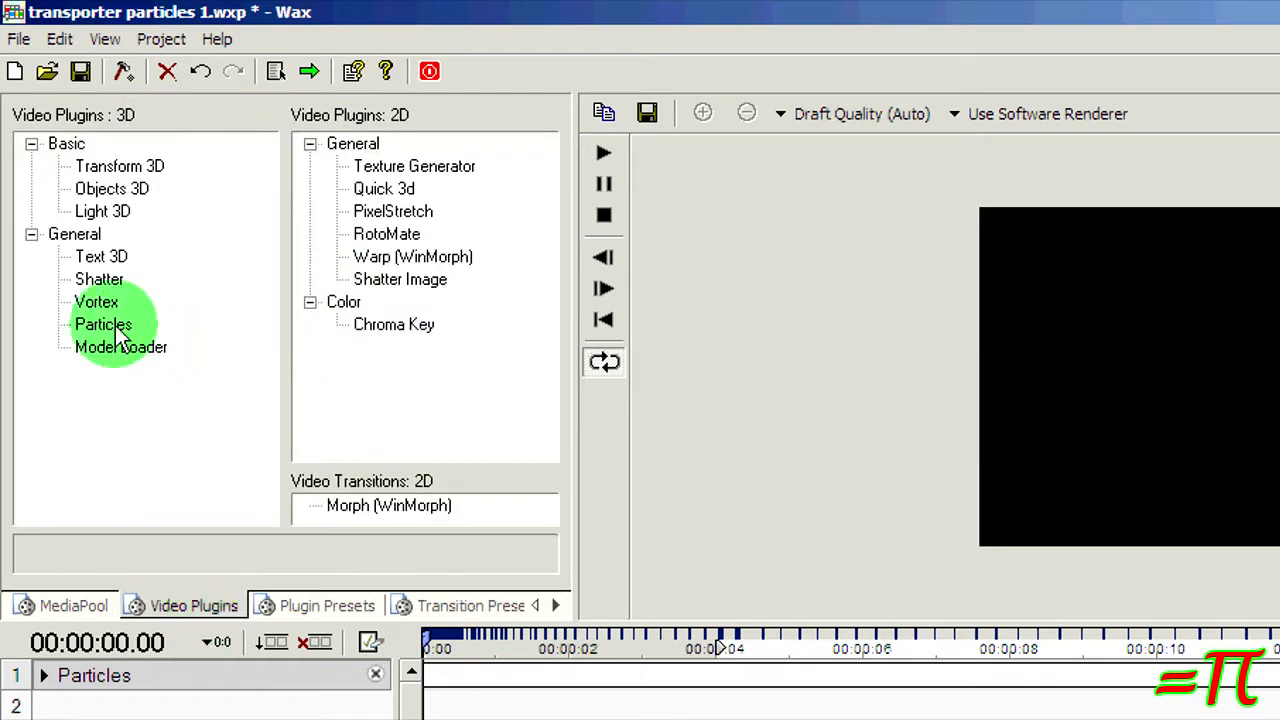
Select the Particles plugin under 3D General to display its description
click(103, 324)
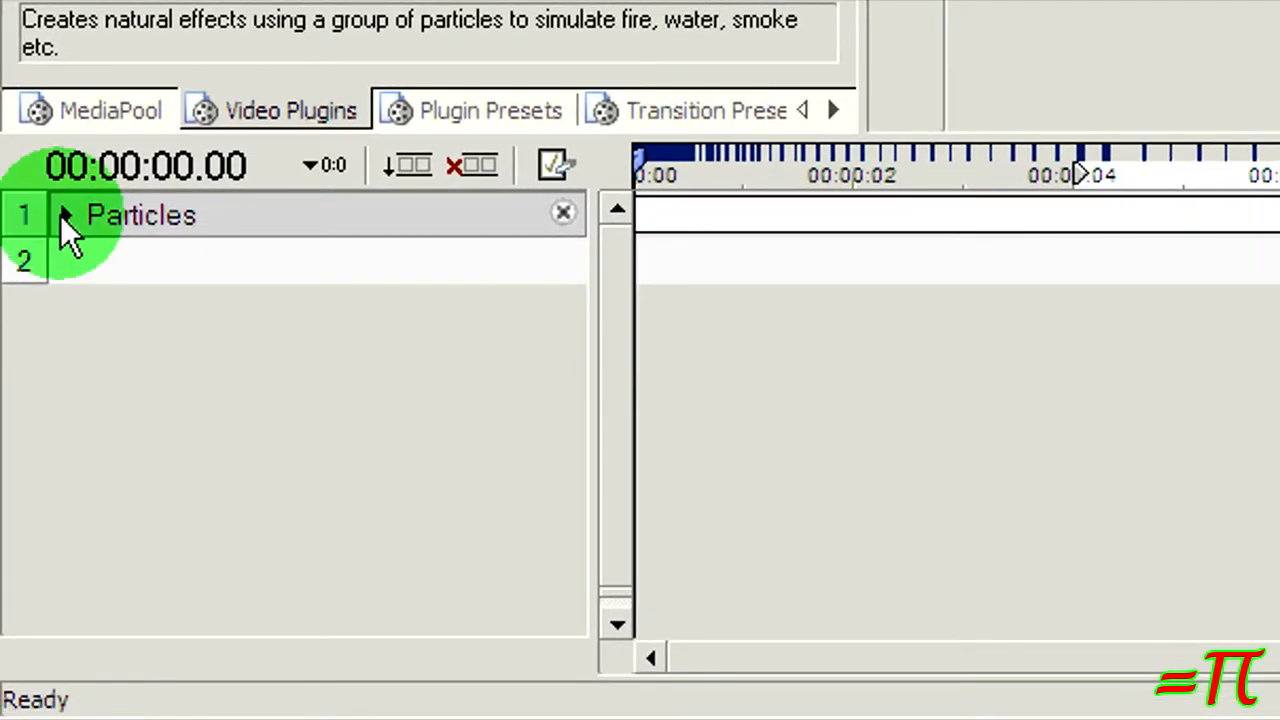
Expand the Creation group and review 18000 particles/sec, yellow-gold colours, sizes 1.0–1.25
click(65, 215)
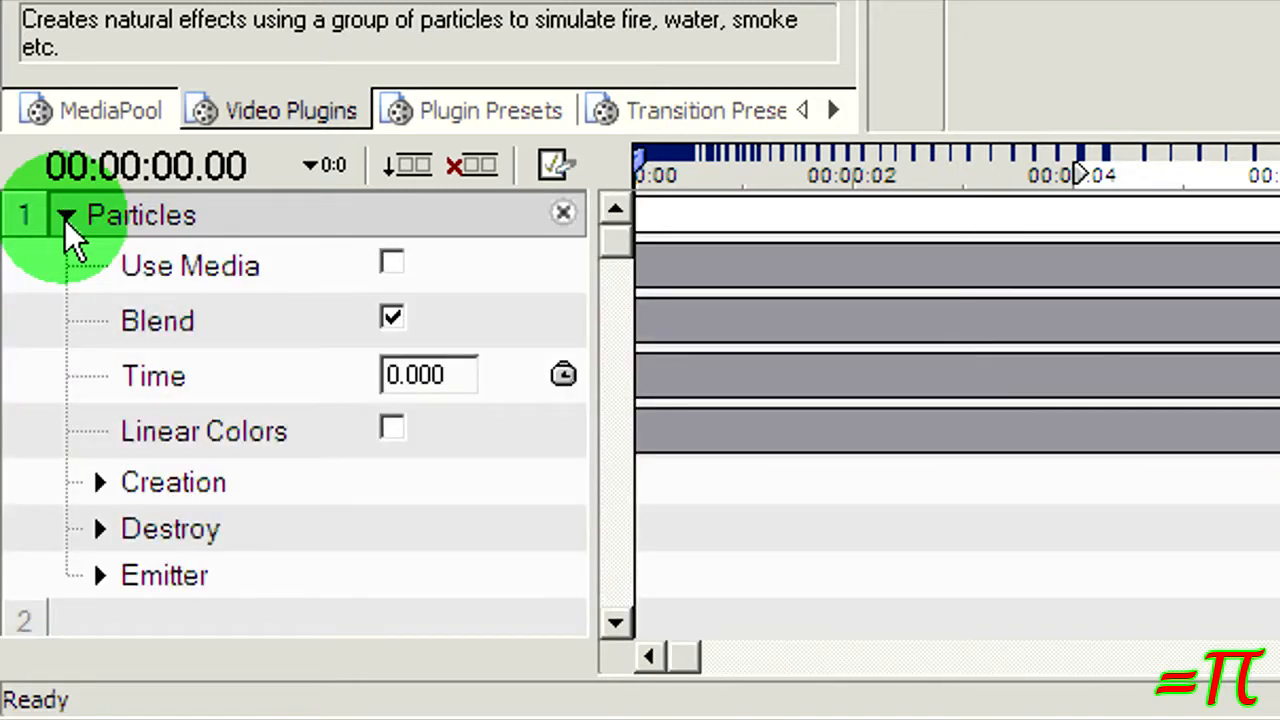
mouse_move(617, 540)
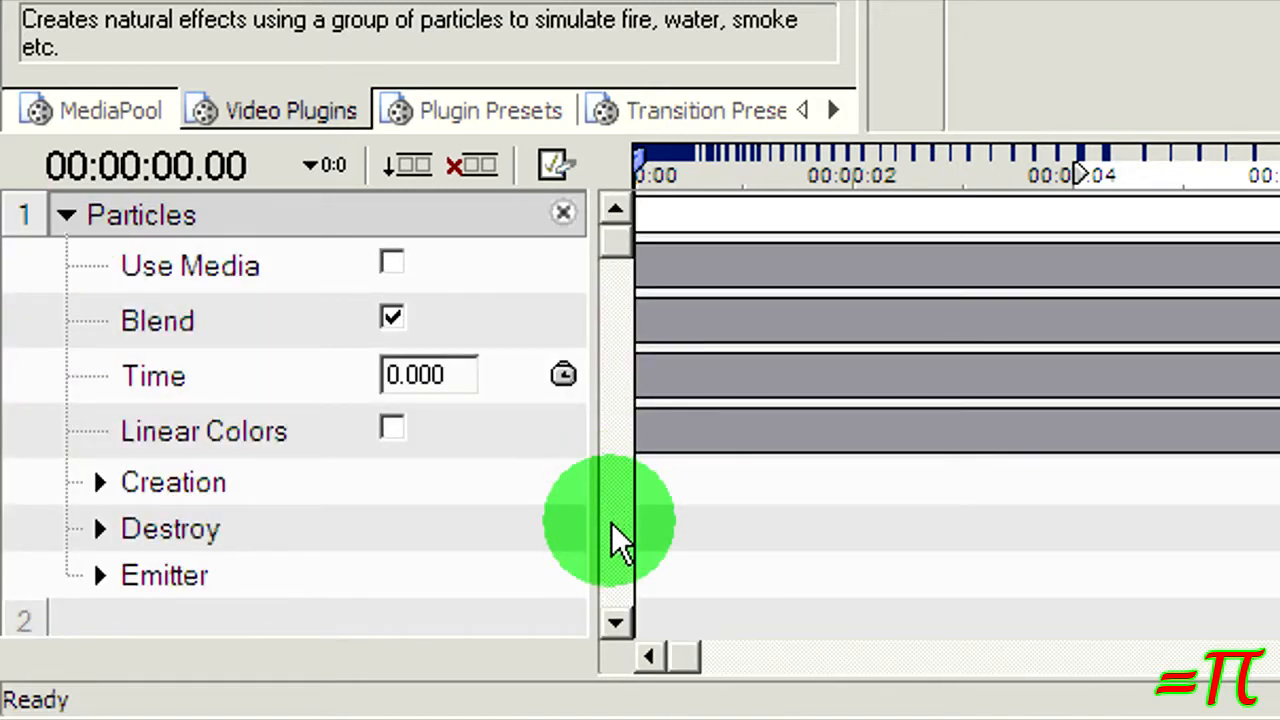
mouse_move(265, 455)
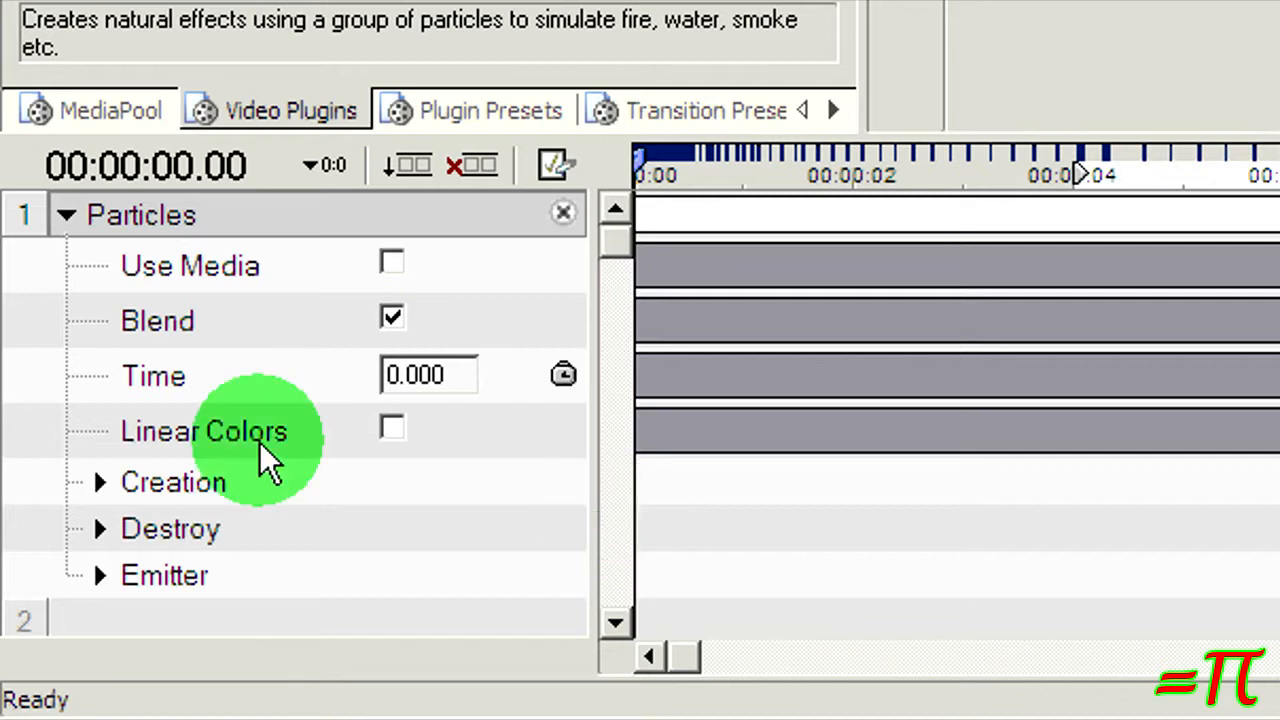
mouse_move(390, 318)
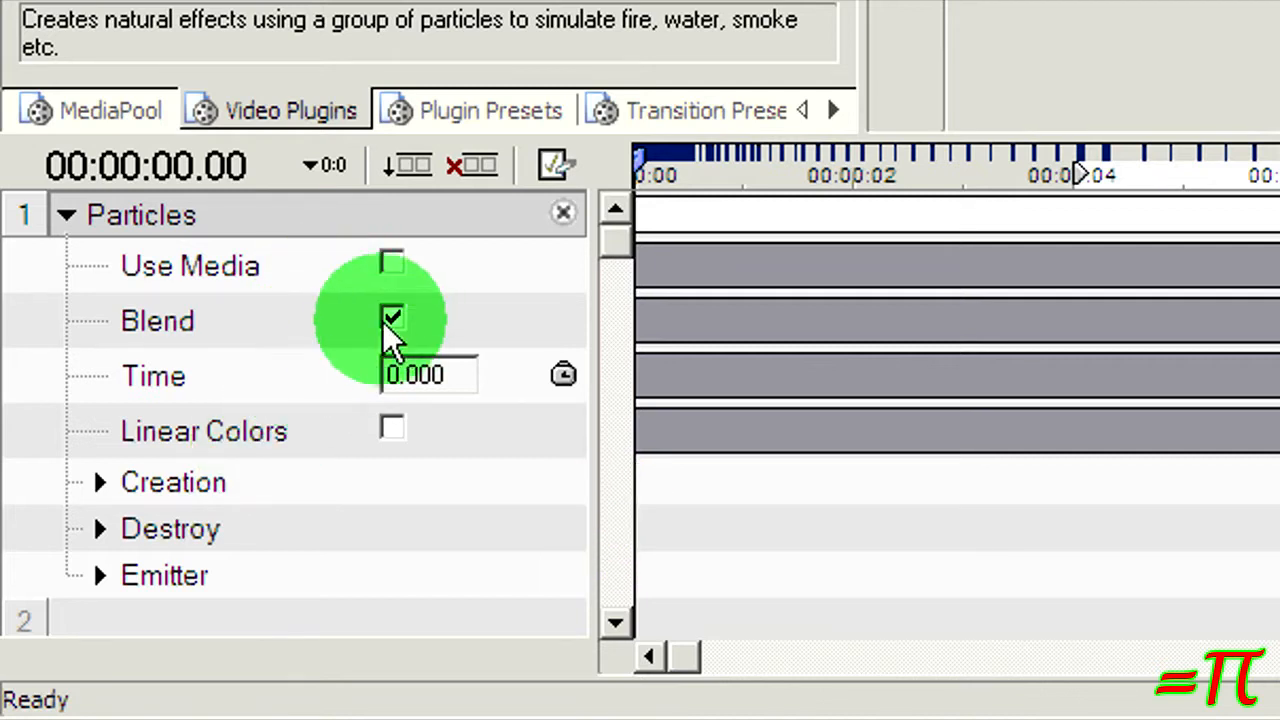
mouse_move(200, 395)
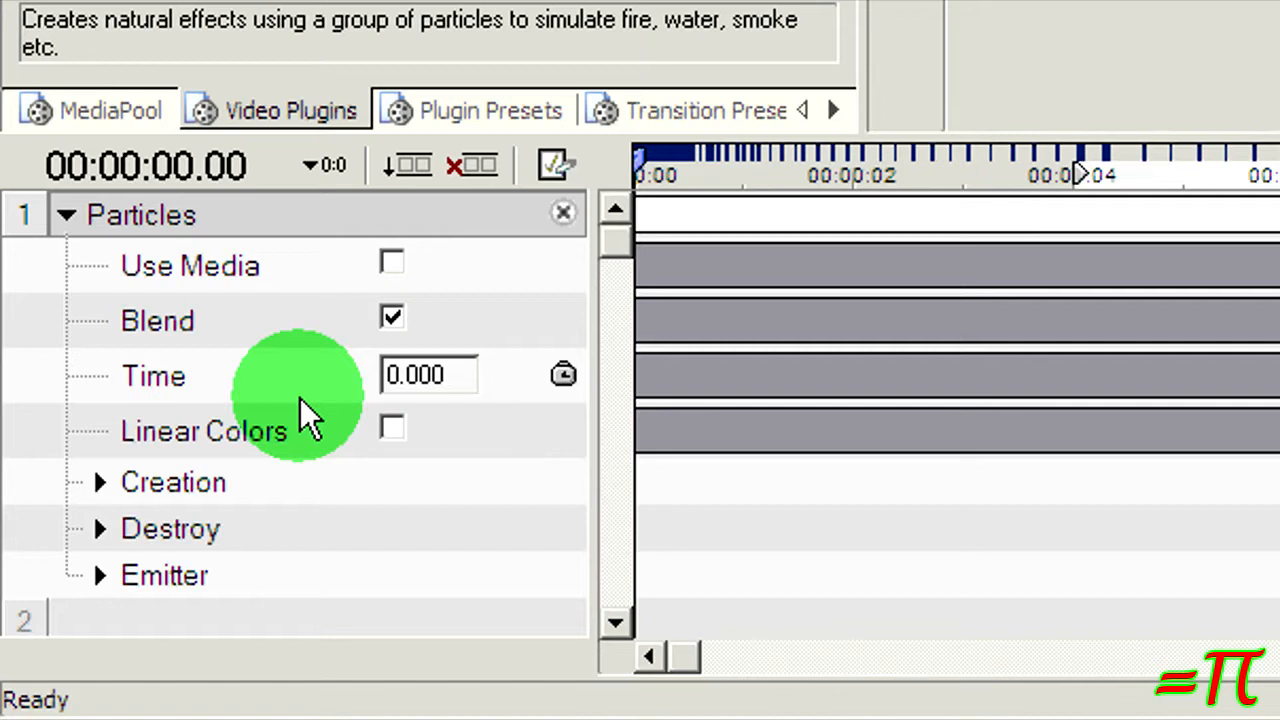
click(101, 483)
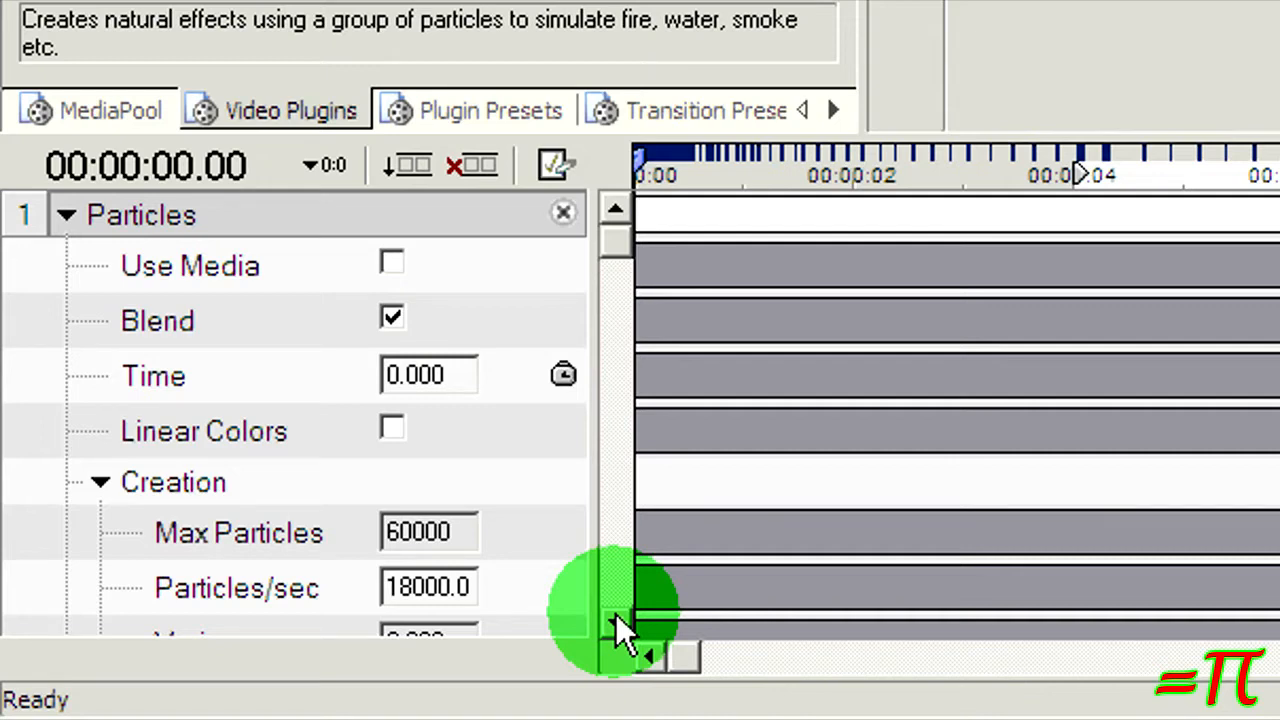
scroll(down, 3)
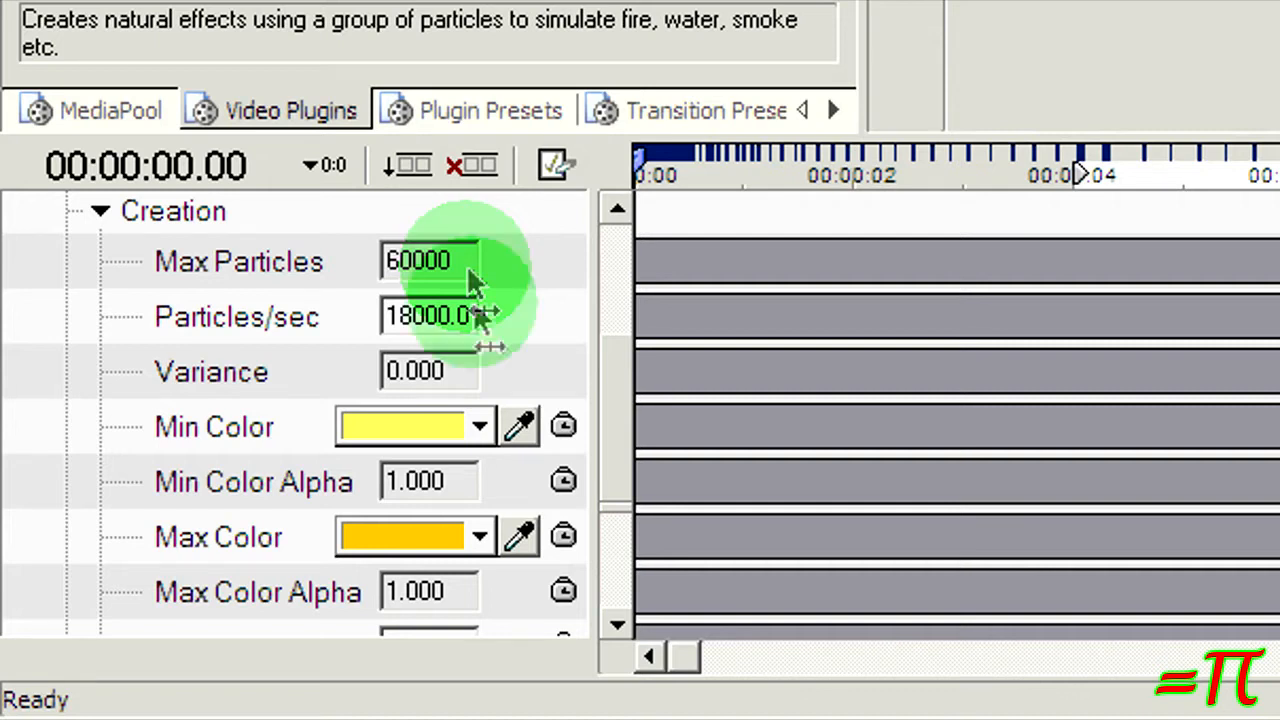
mouse_move(455, 335)
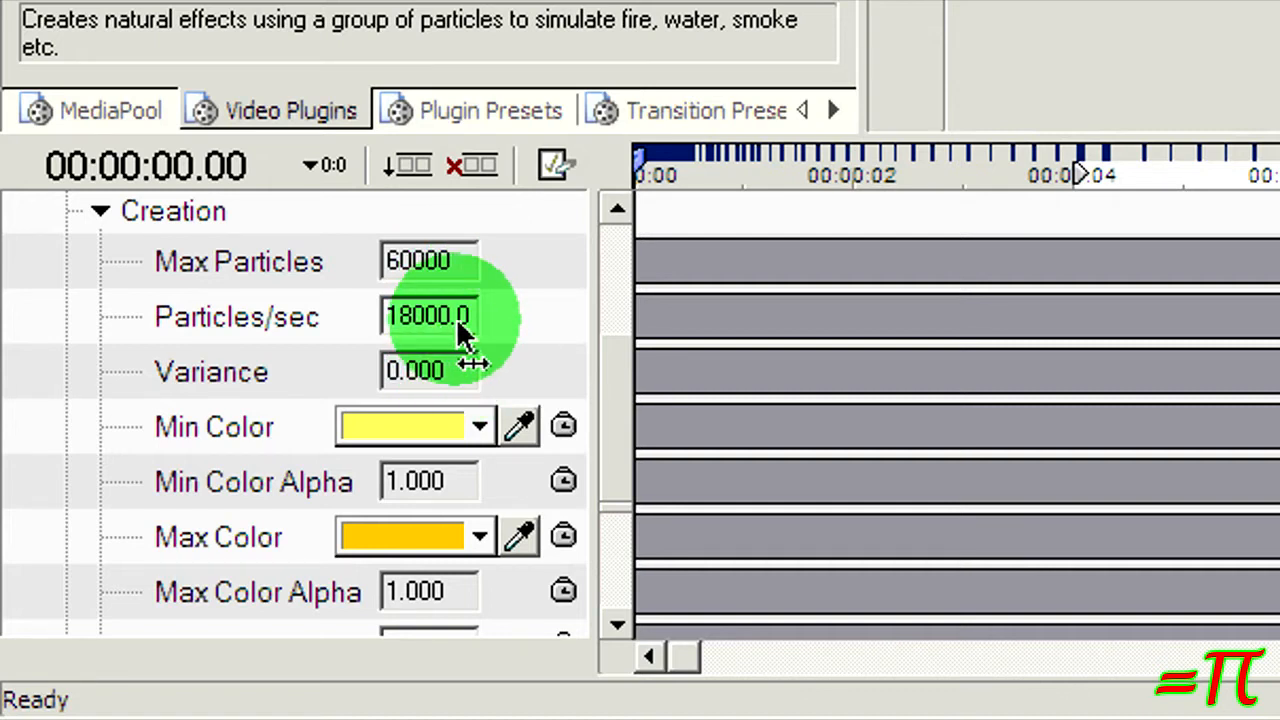
mouse_move(615, 515)
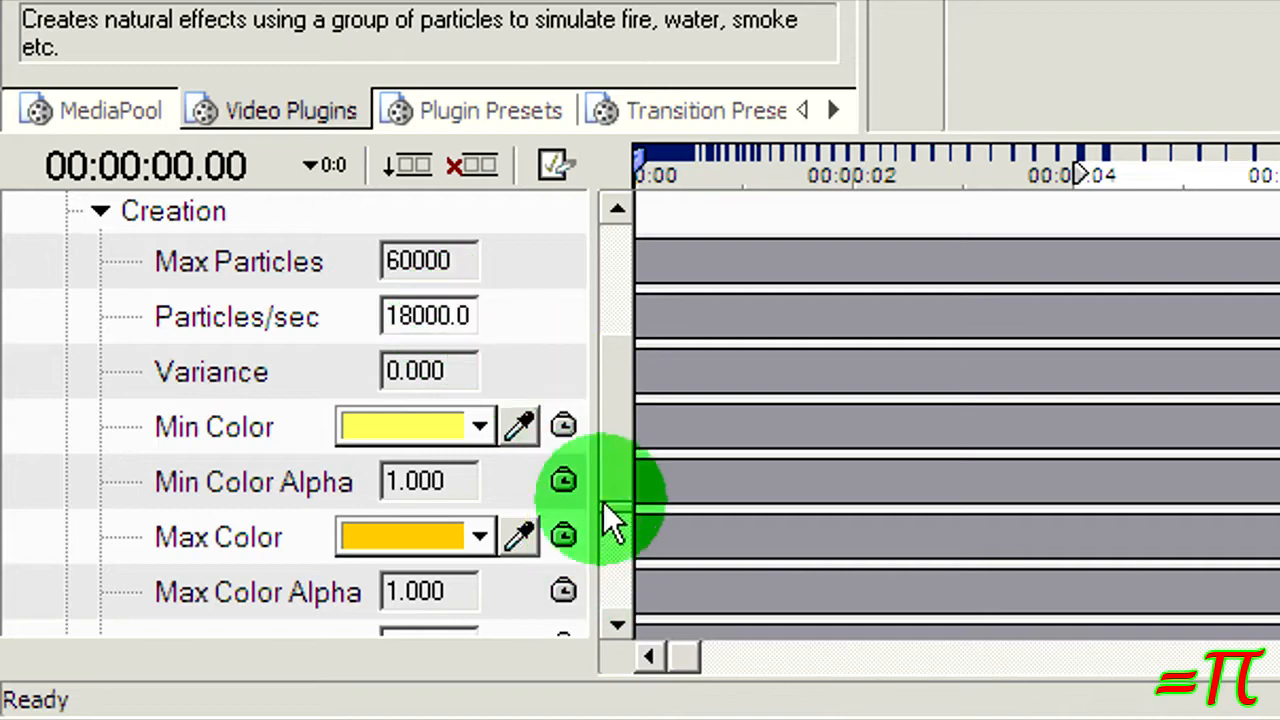
scroll(down, 3)
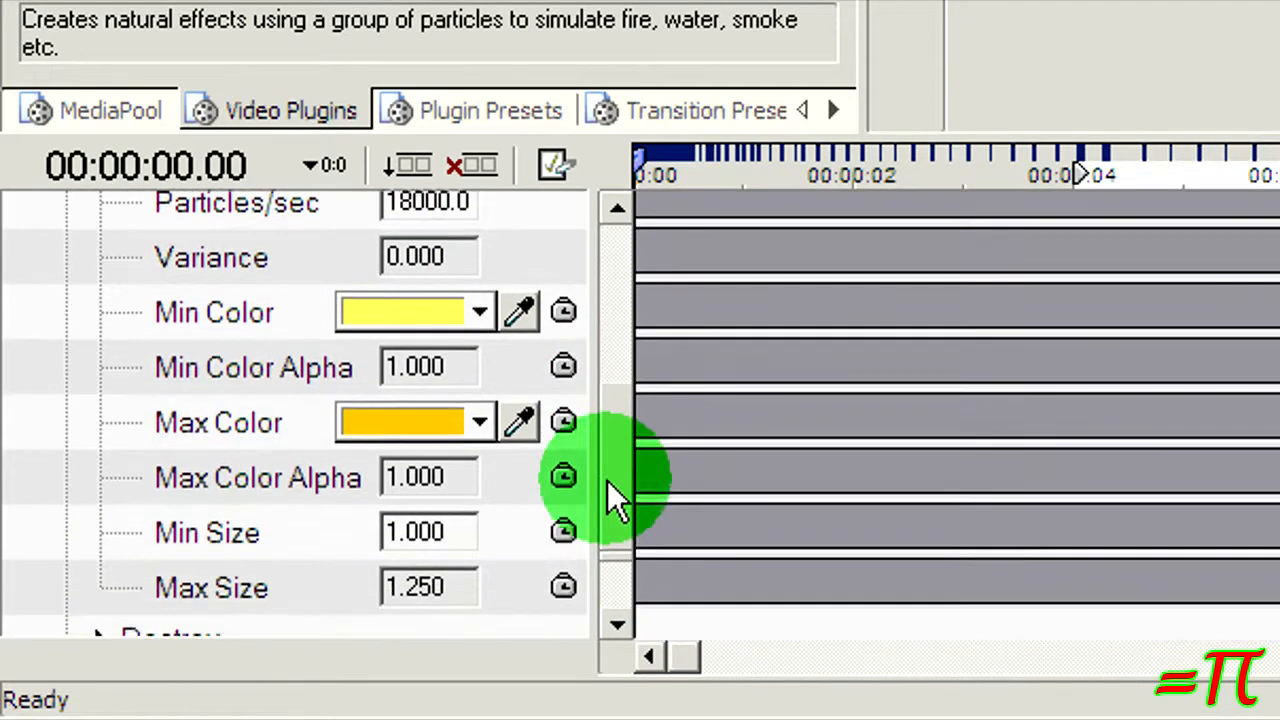
scroll(down, 3)
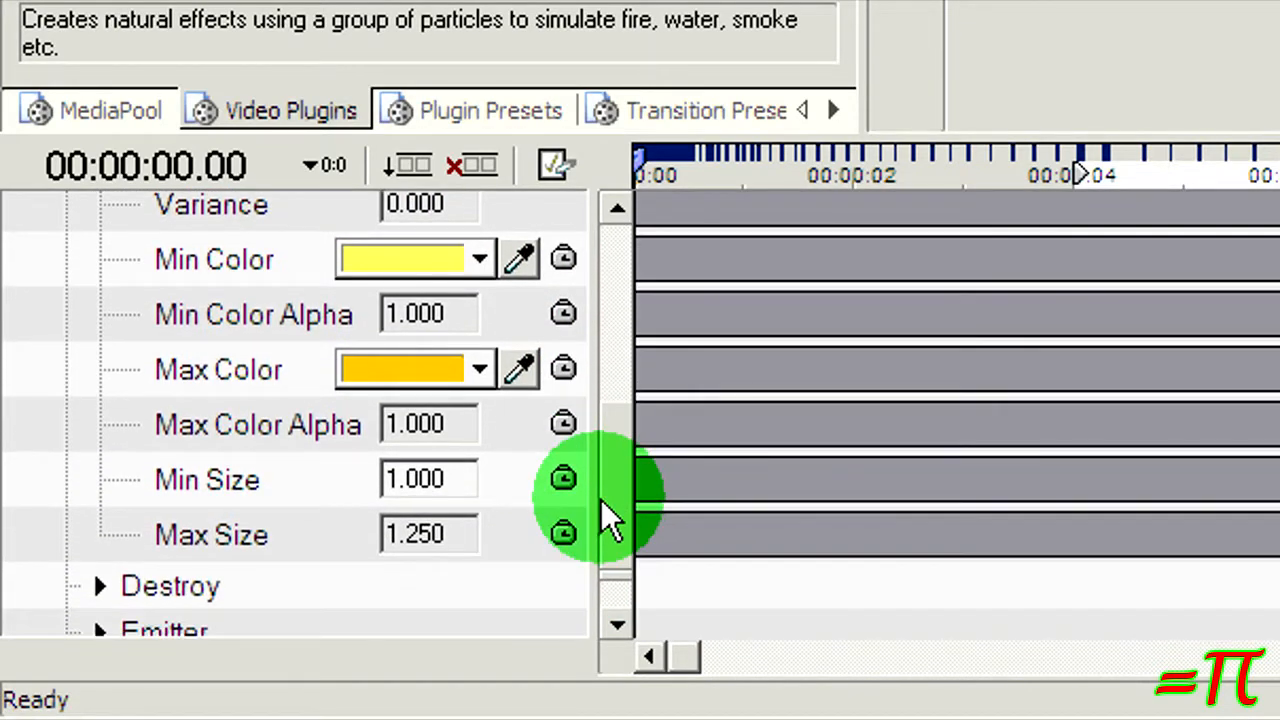
scroll(down, 3)
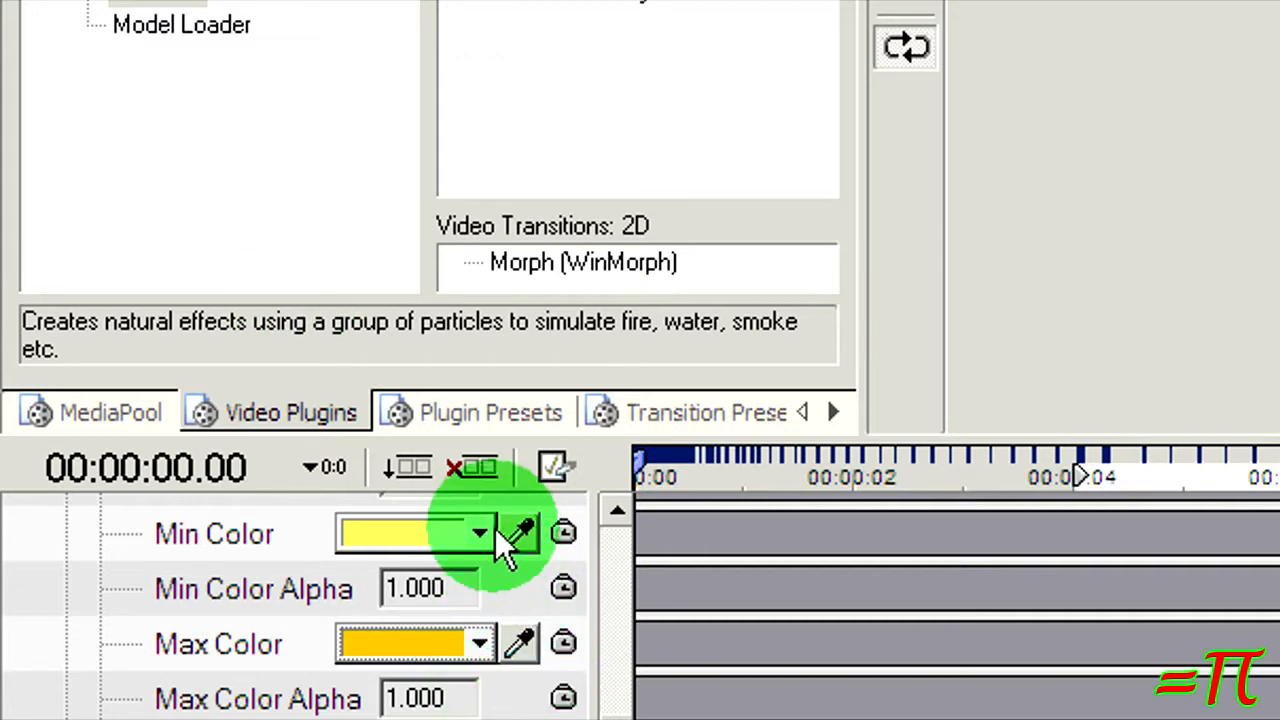
click(478, 534)
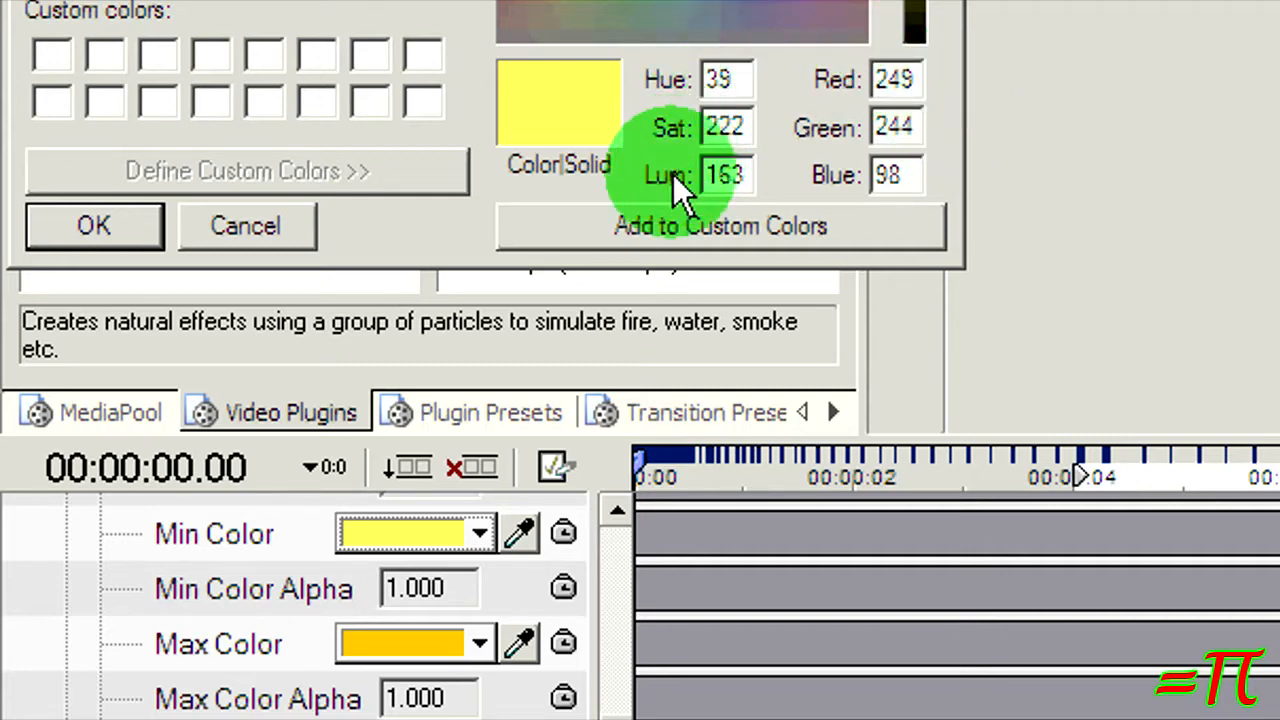
click(93, 225)
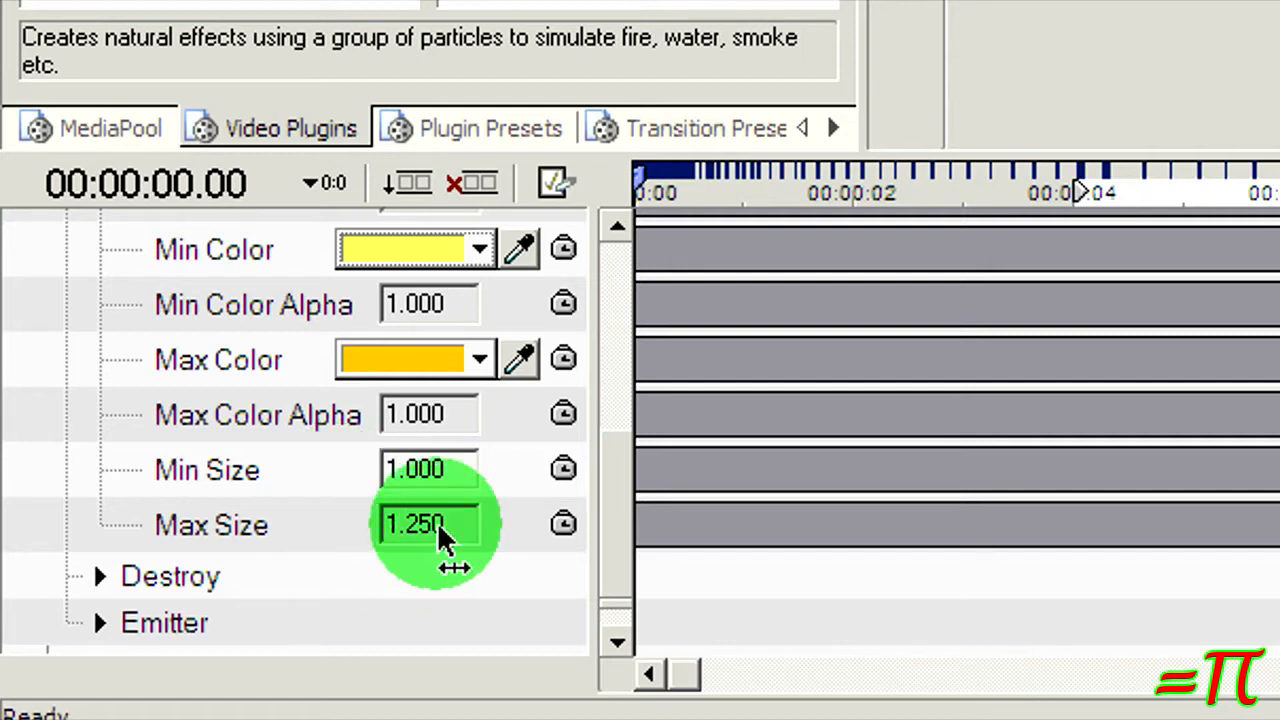
mouse_move(460, 490)
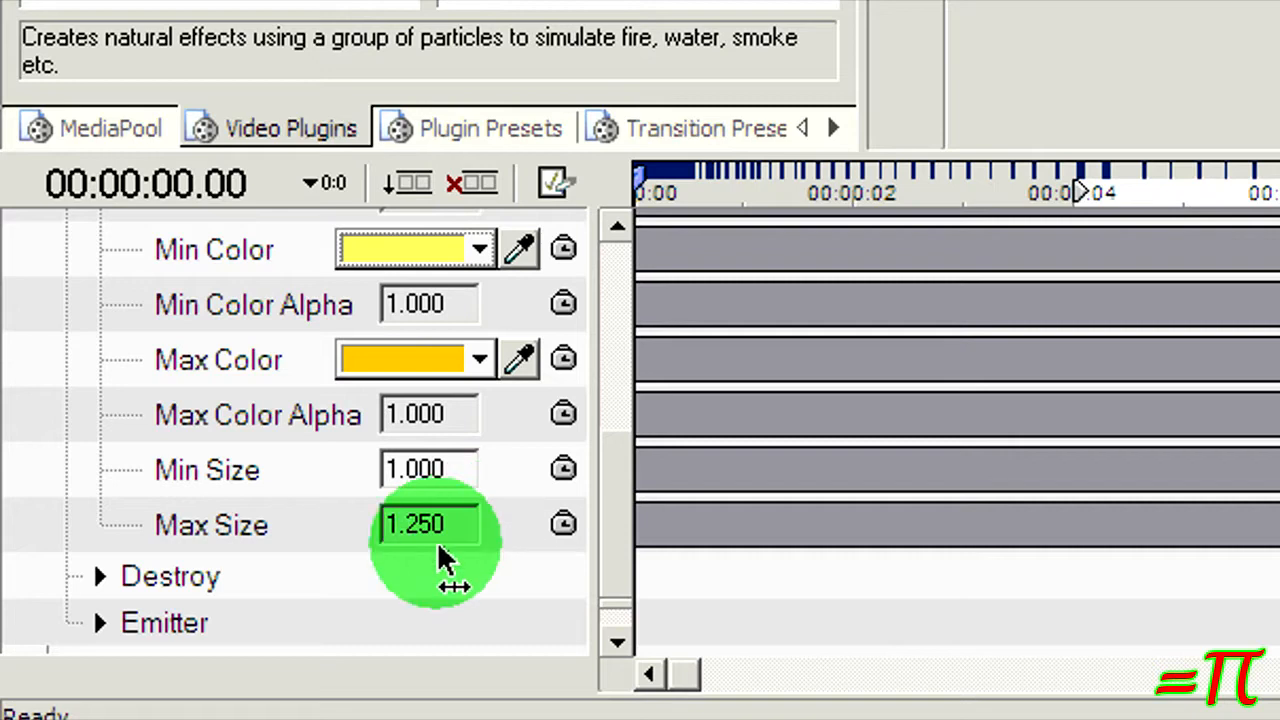
mouse_move(135, 620)
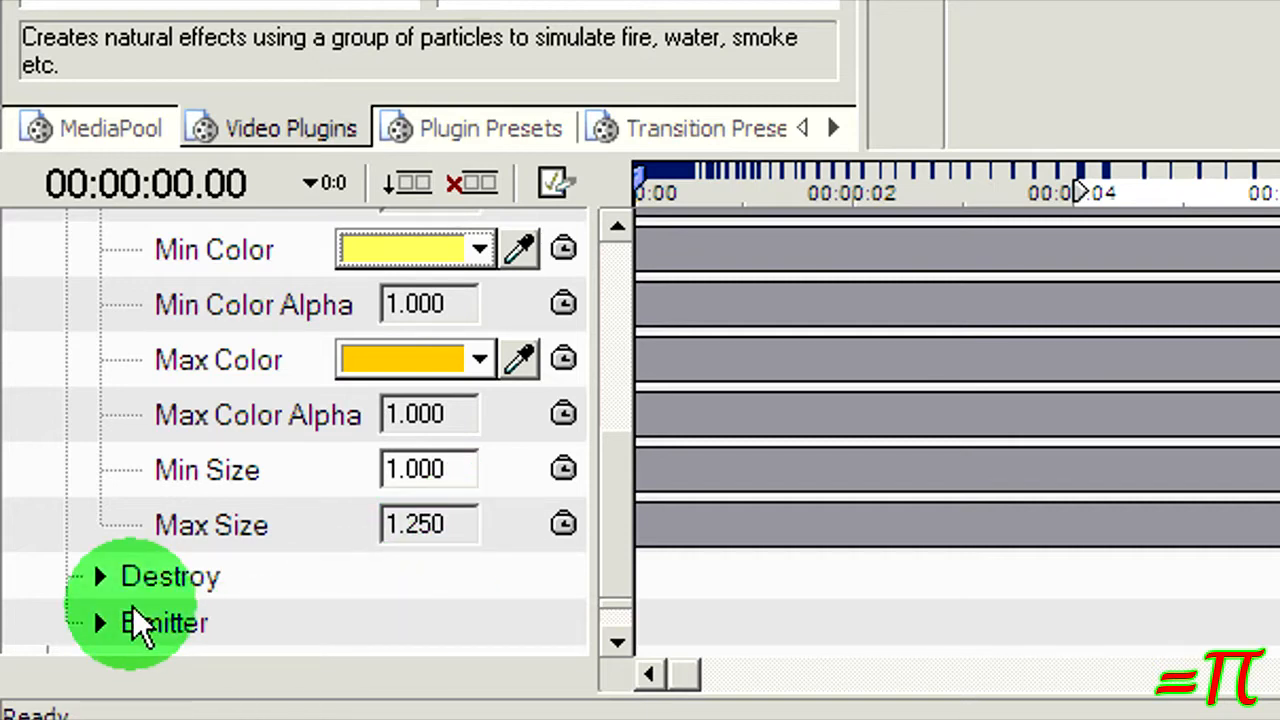
Expand Destroy and confirm the pale yellow colour, ages 0.5–6.5 s, sizes 0.060–0.120
click(102, 576)
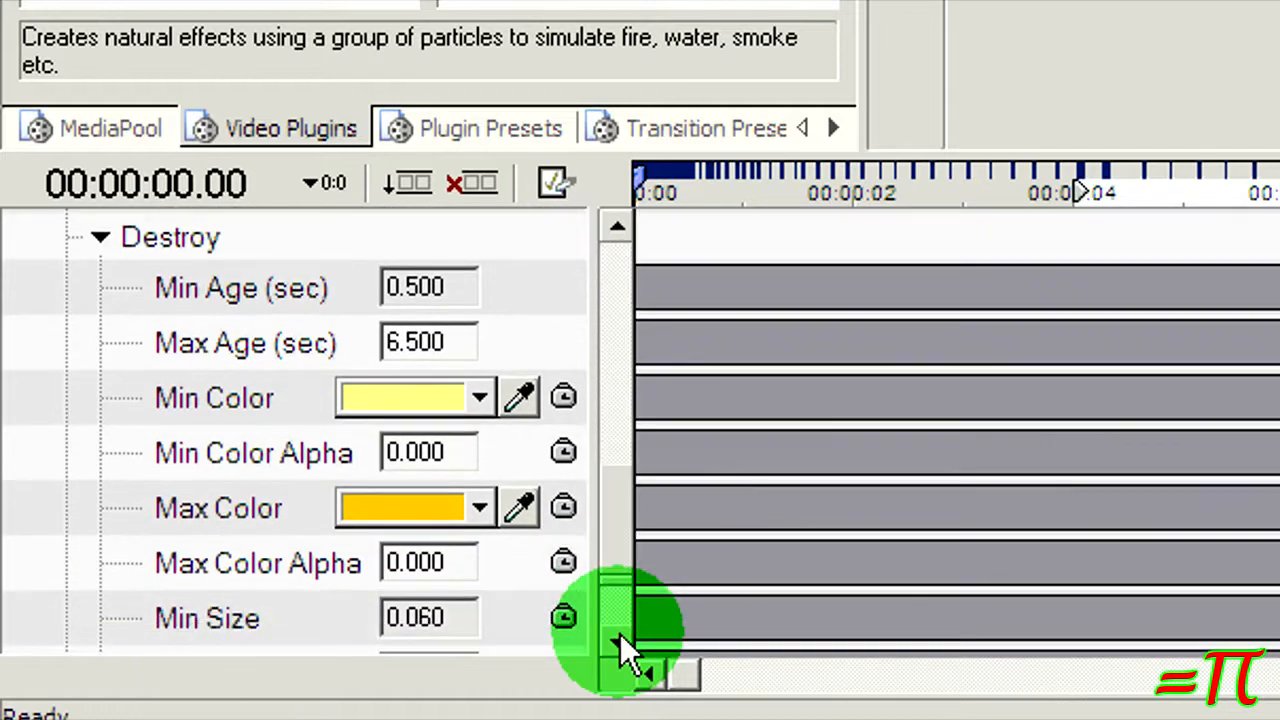
scroll(down, 3)
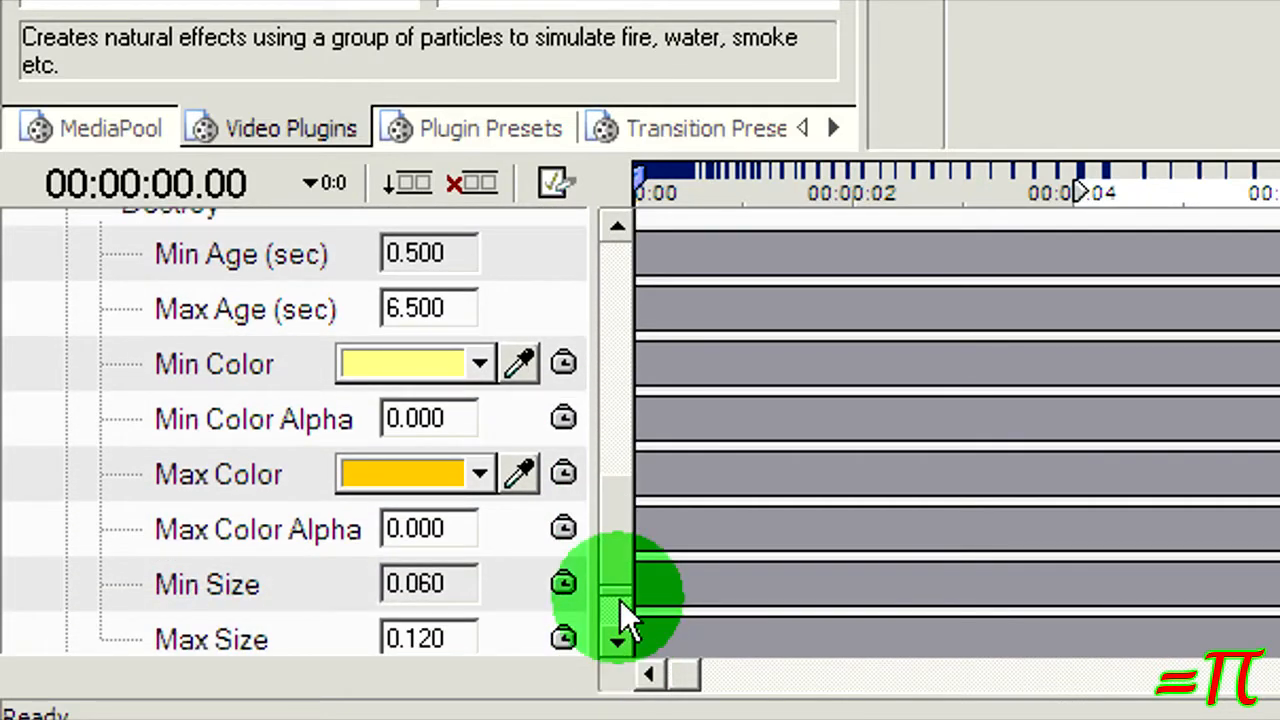
mouse_move(470, 270)
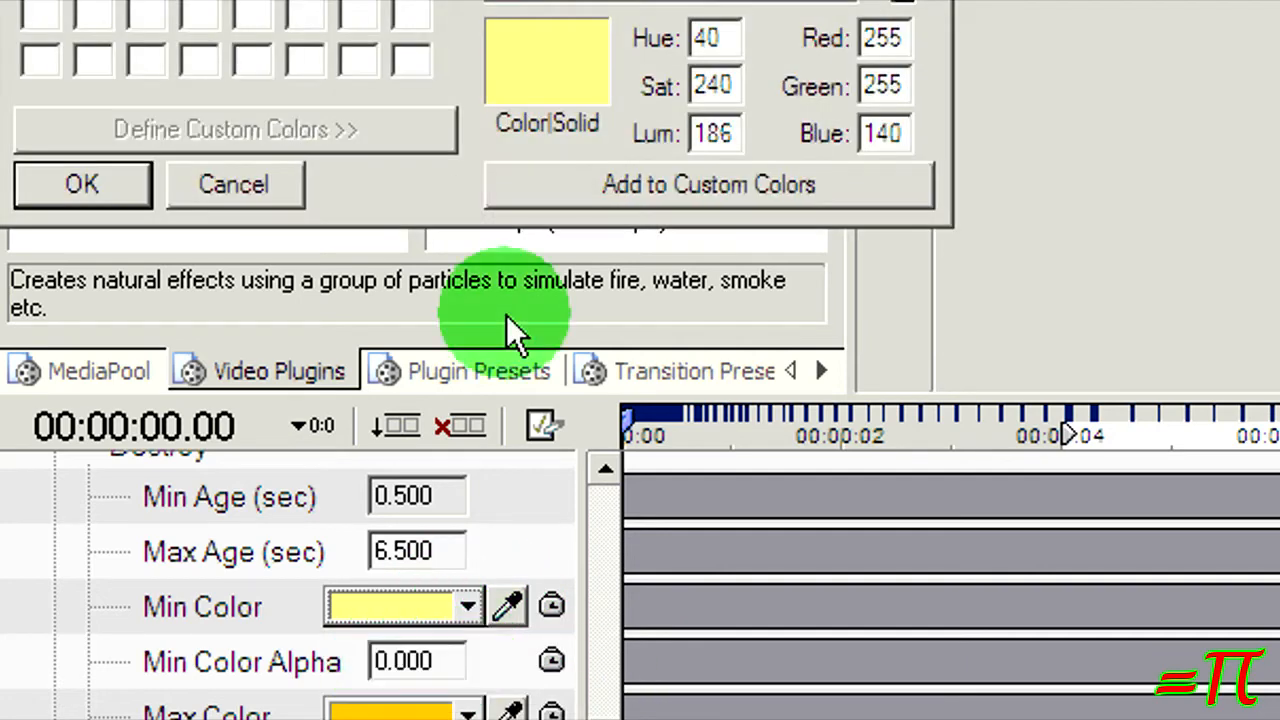
mouse_move(82, 184)
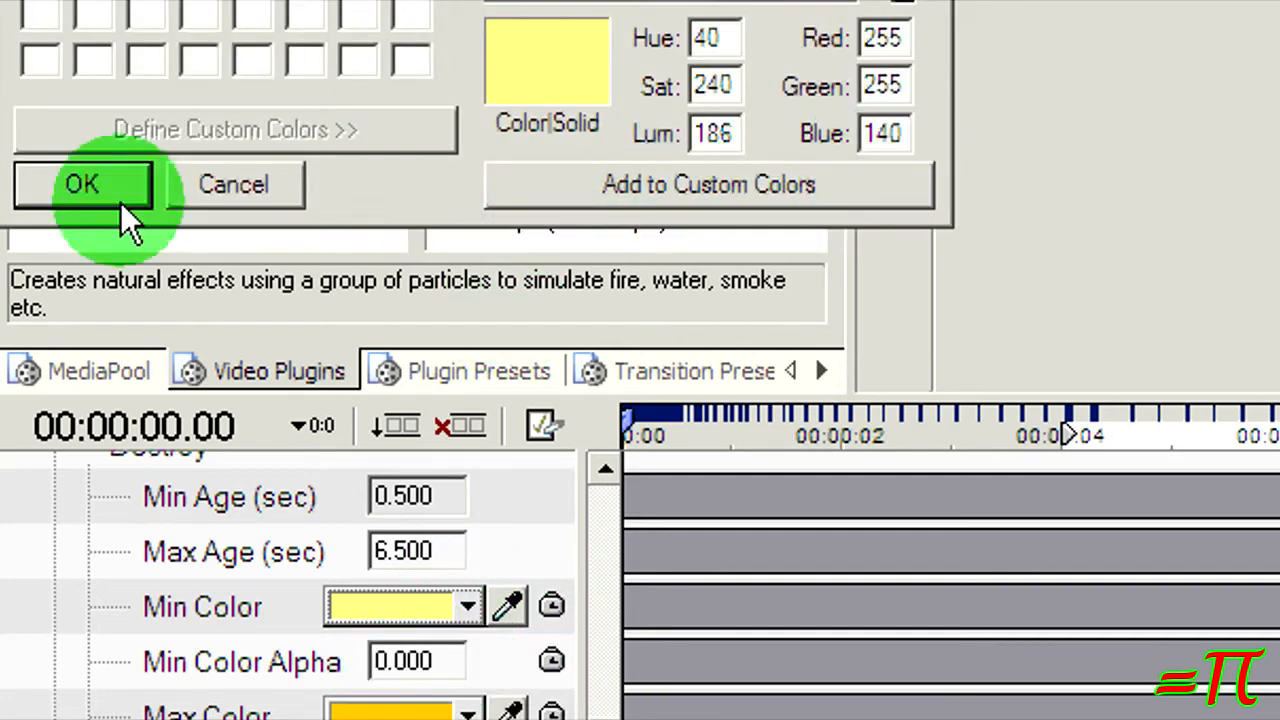
click(82, 184)
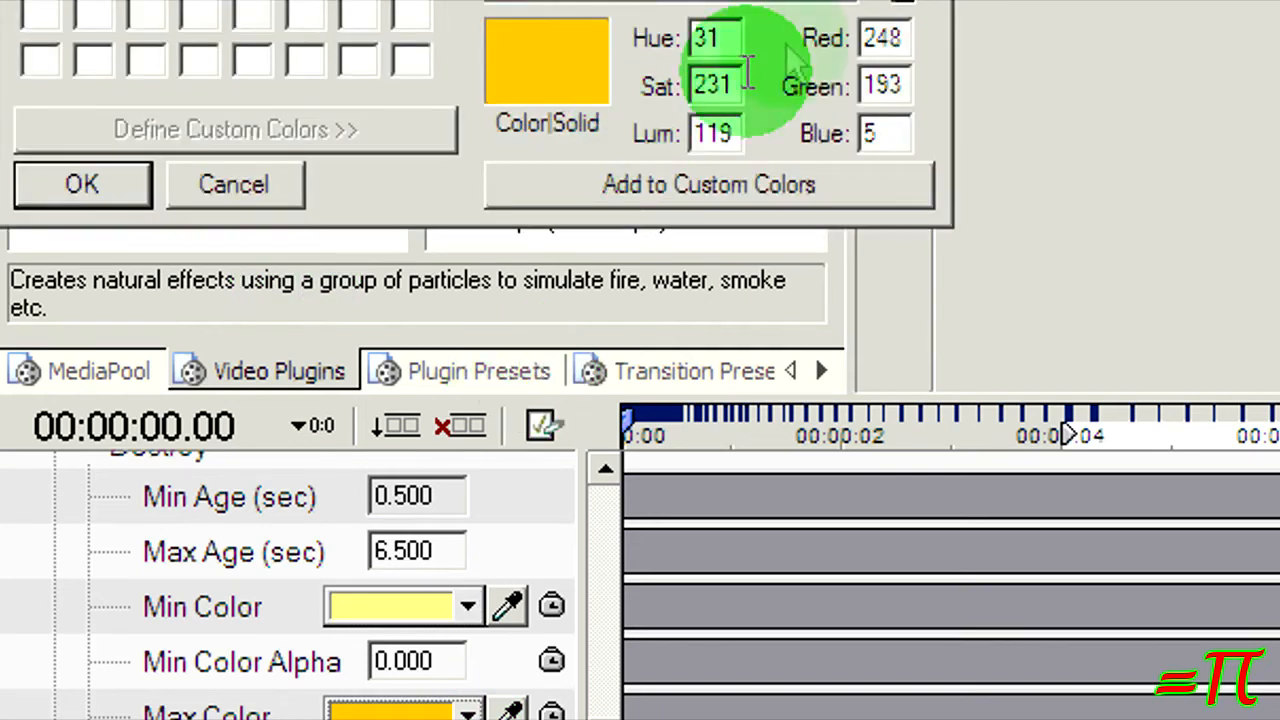
mouse_move(185, 200)
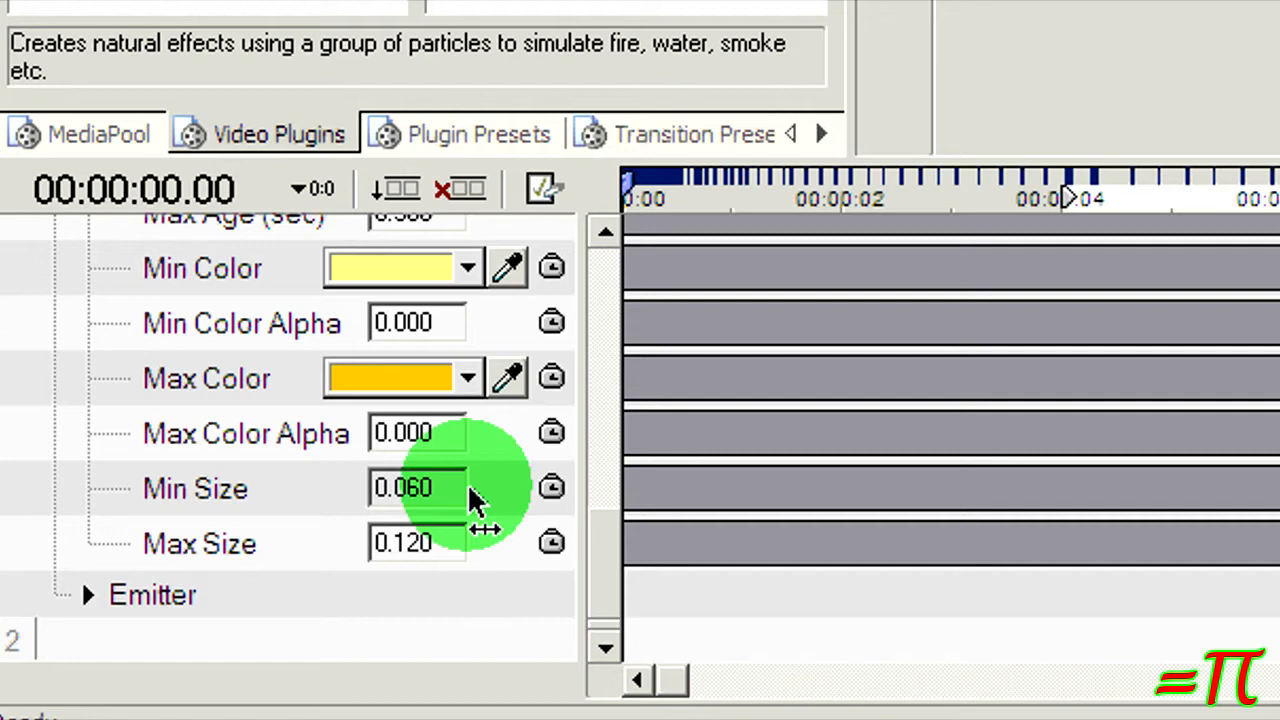
mouse_move(90, 595)
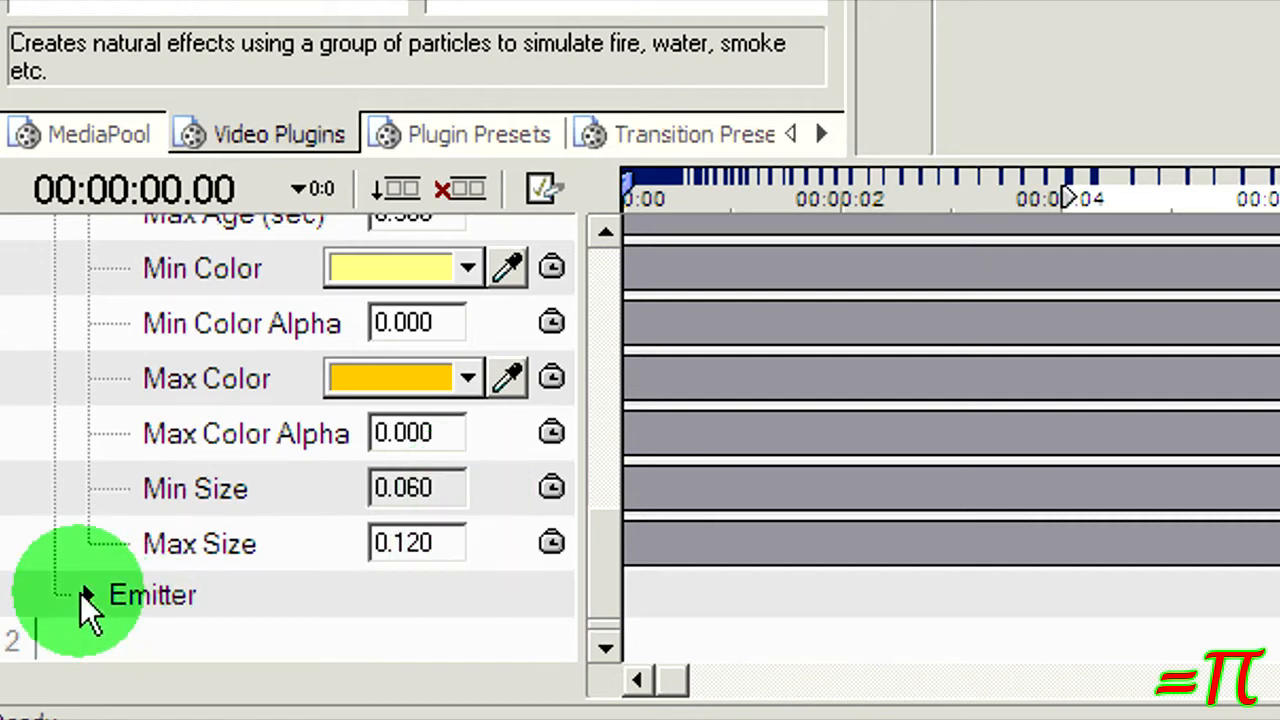
Expand Emitter and review position Y -1.280, radius X 2.141, variance 0.800/0.500/0.160
click(90, 595)
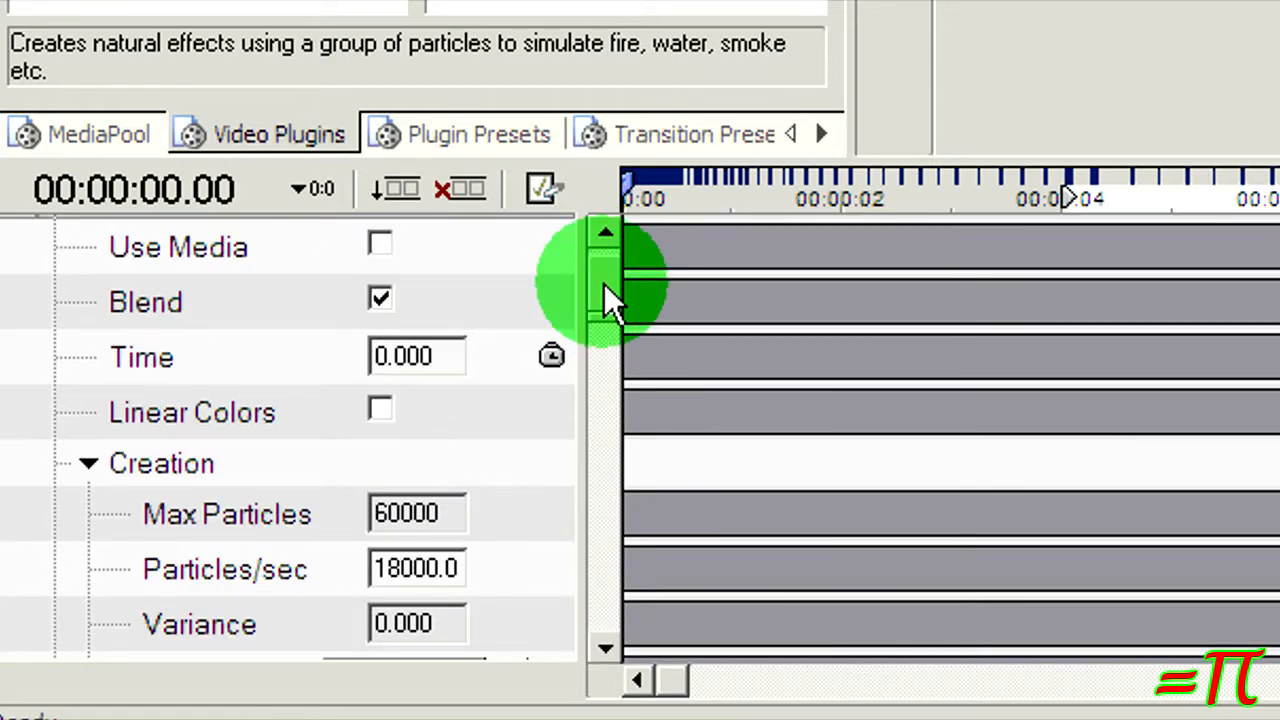
scroll(down, 3)
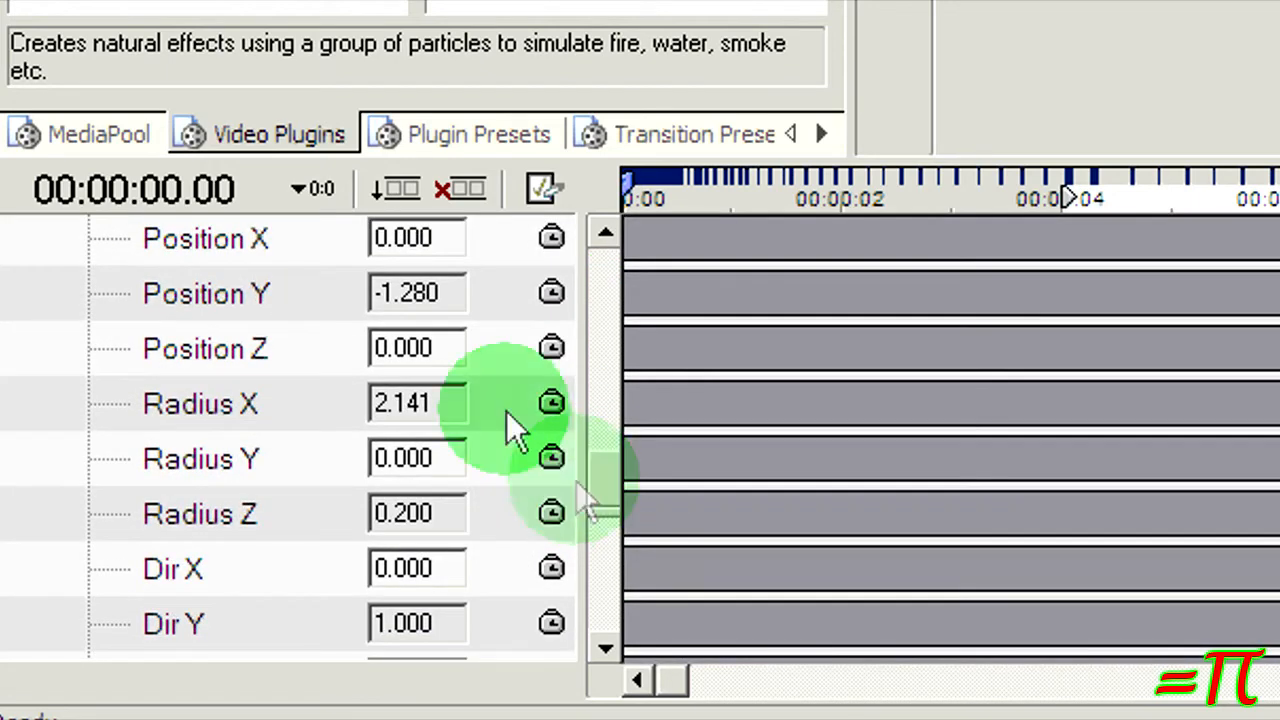
mouse_move(350, 330)
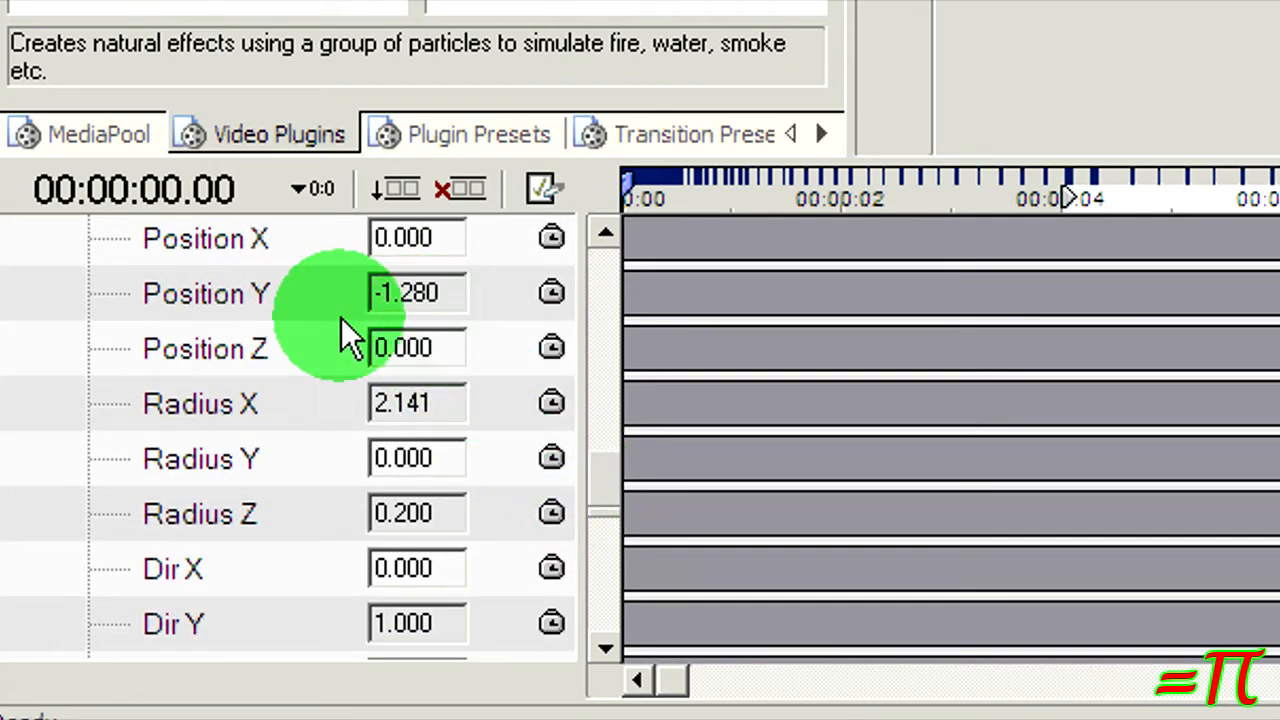
mouse_move(455, 312)
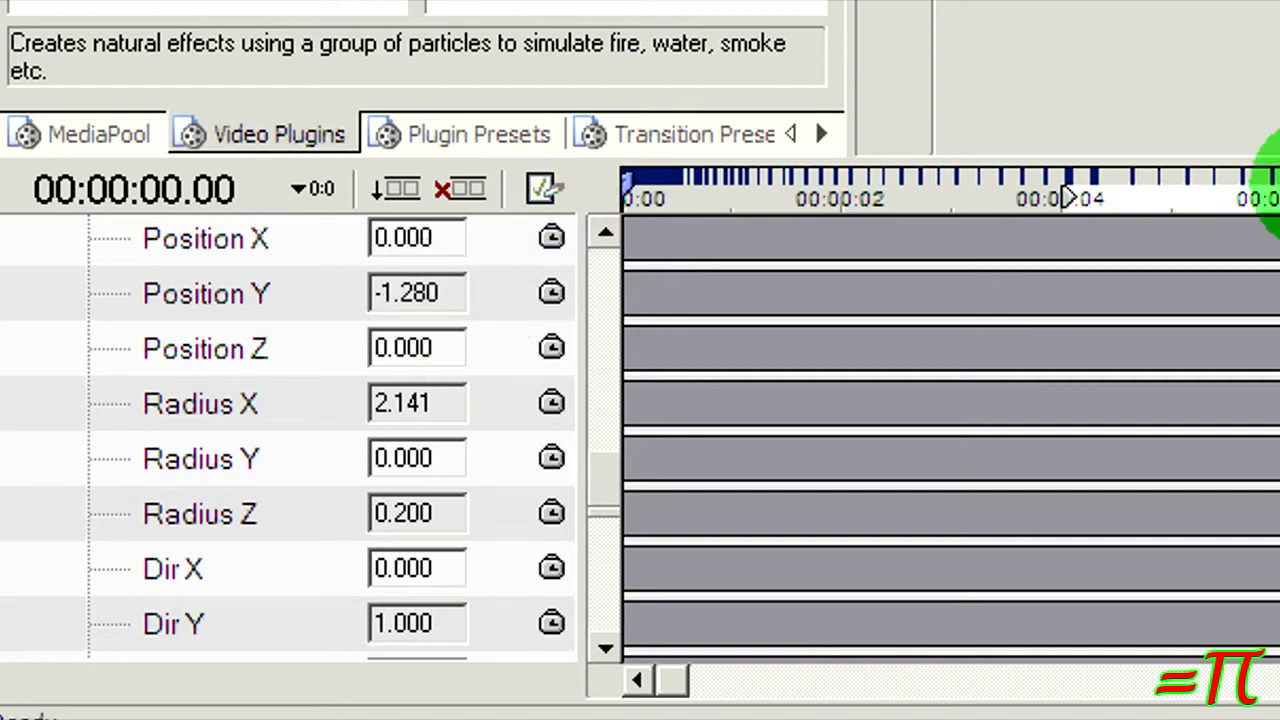
mouse_move(435, 445)
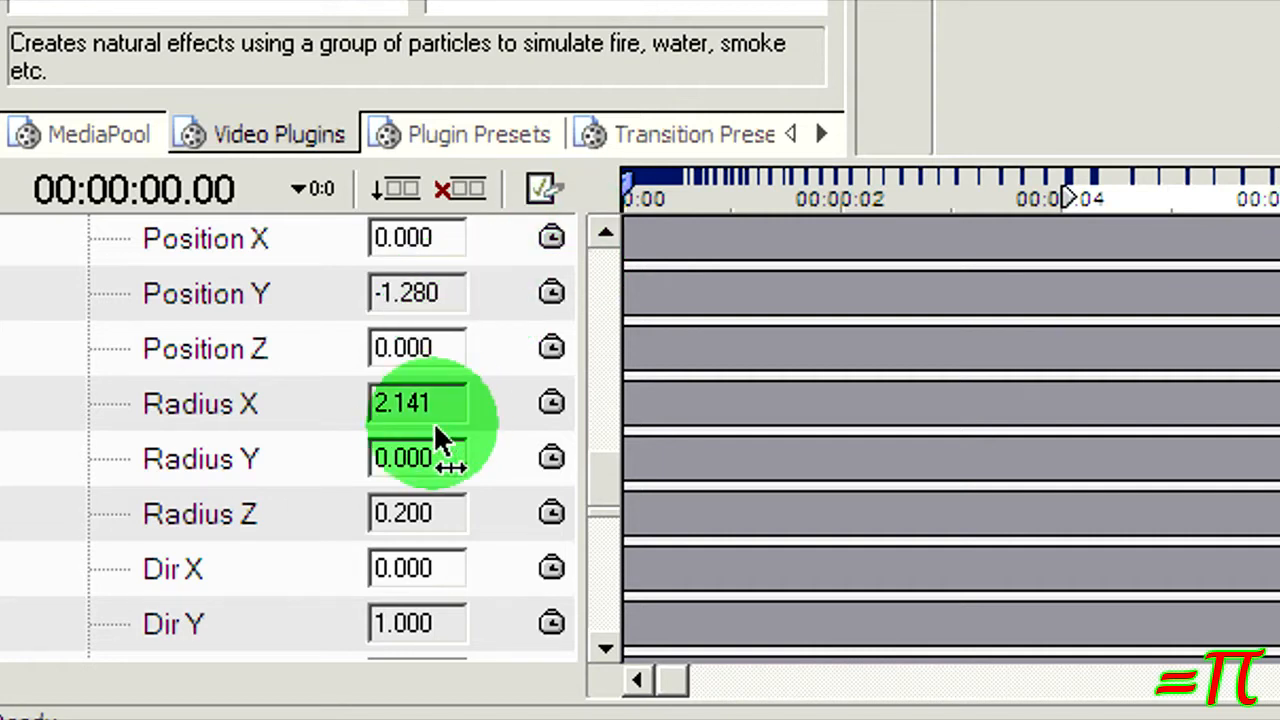
mouse_move(413, 458)
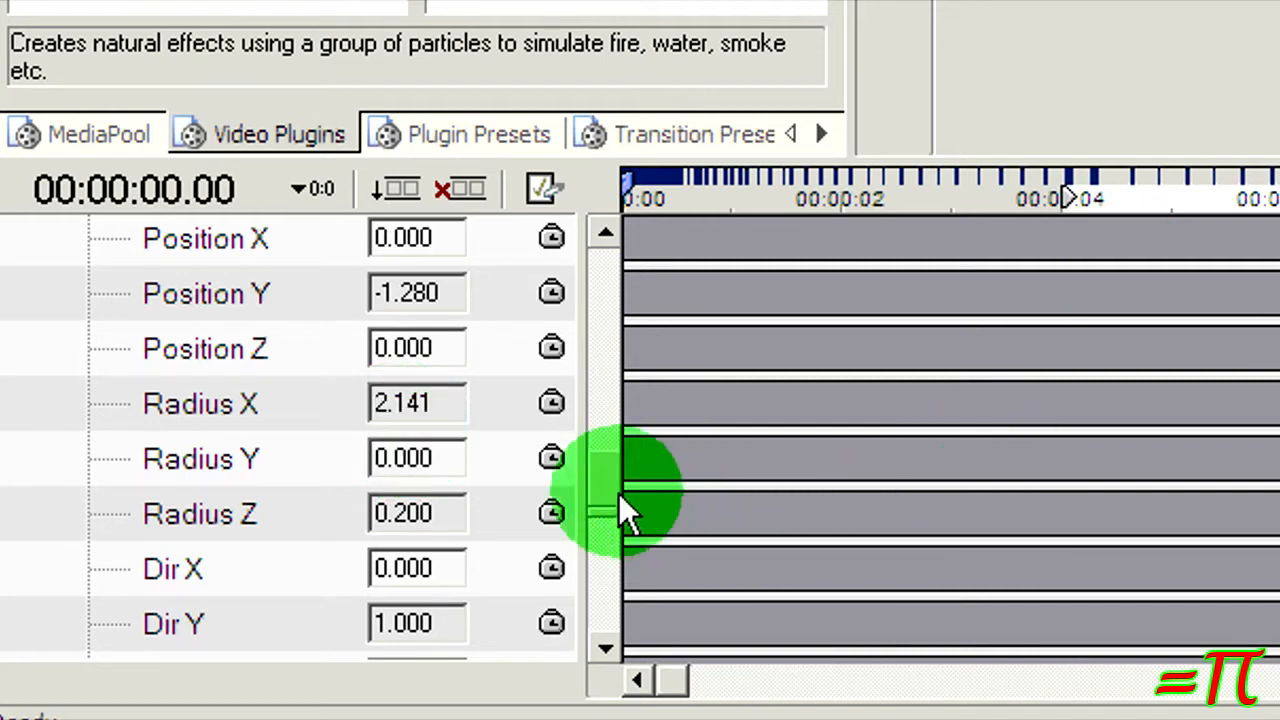
mouse_move(495, 335)
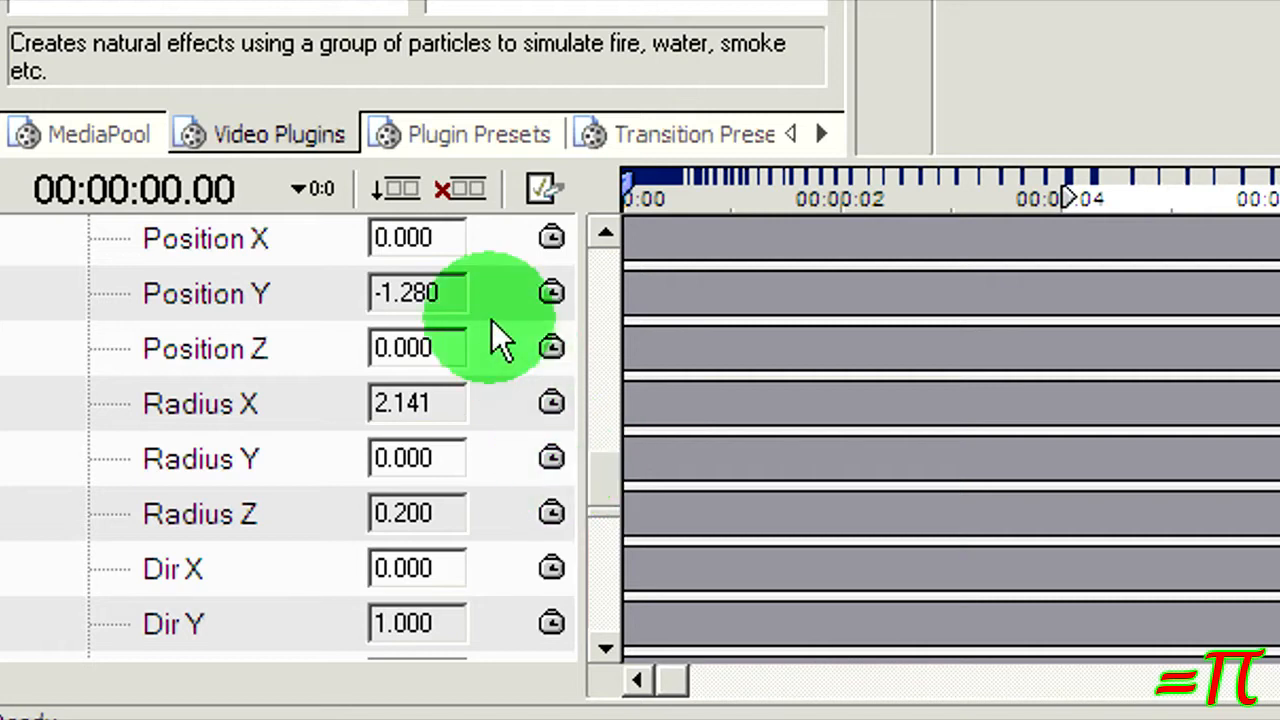
mouse_move(610, 490)
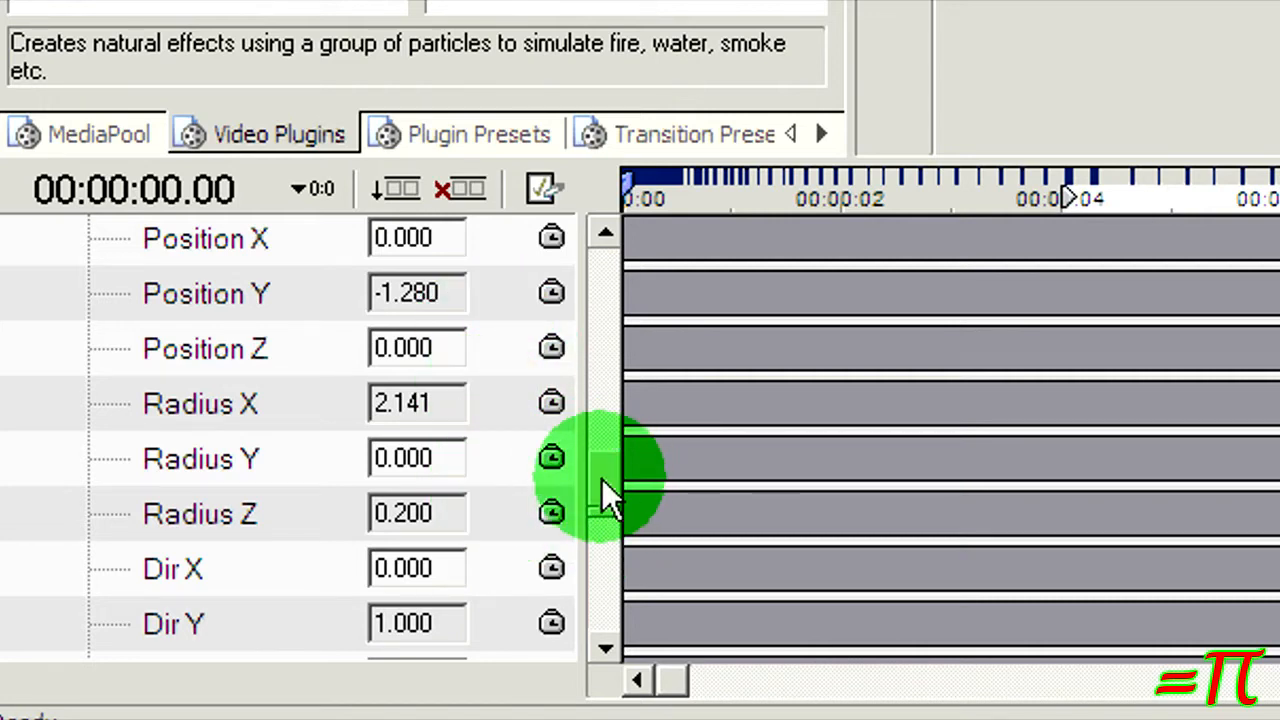
scroll(down, 3)
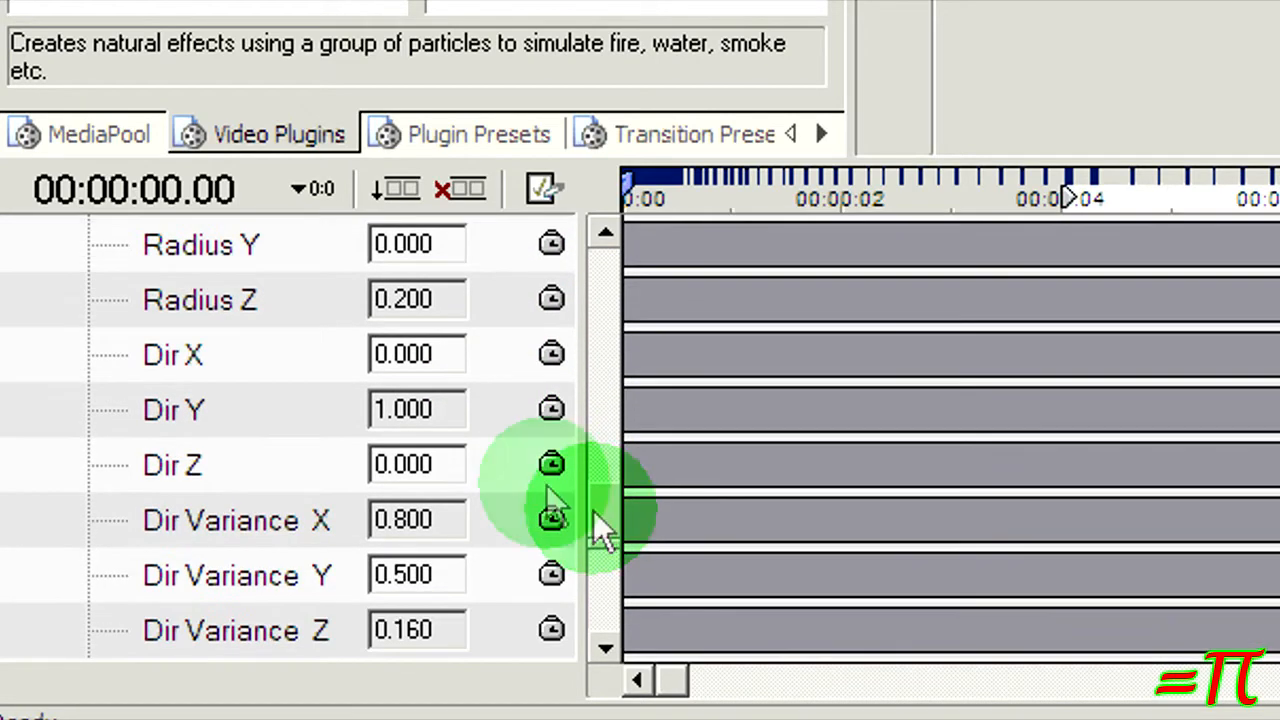
mouse_move(735, 330)
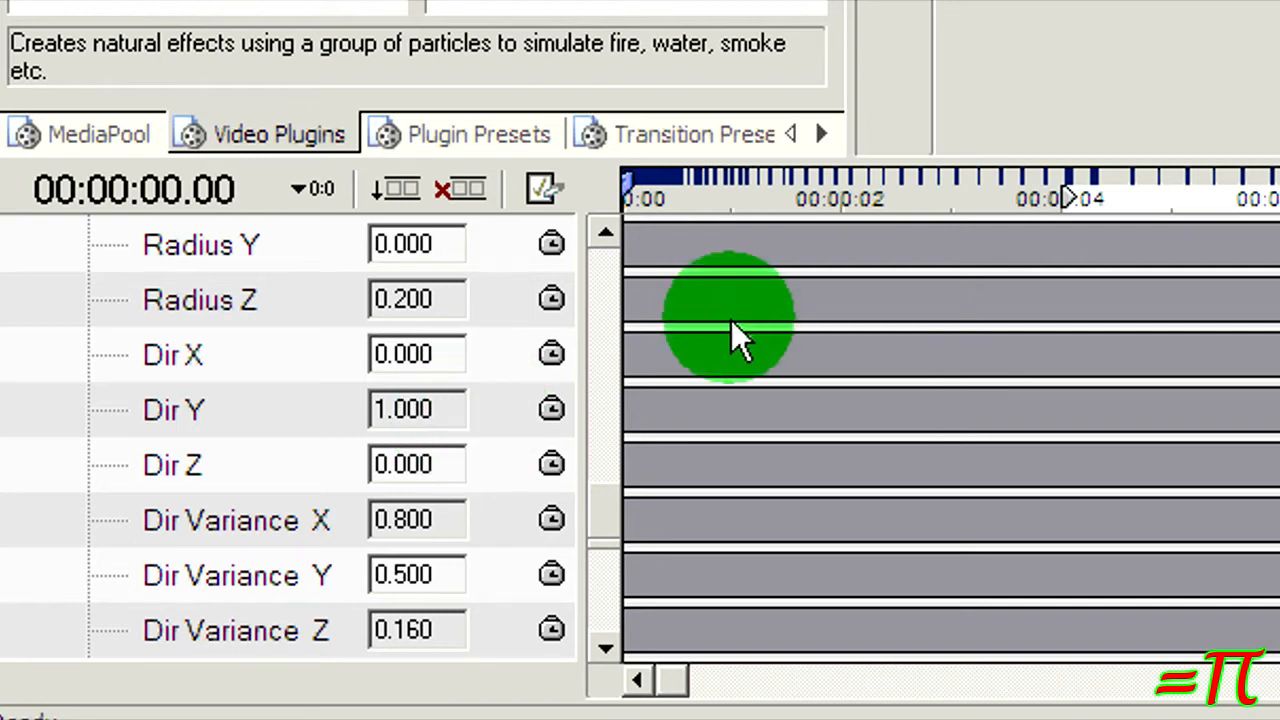
scroll(down, 3)
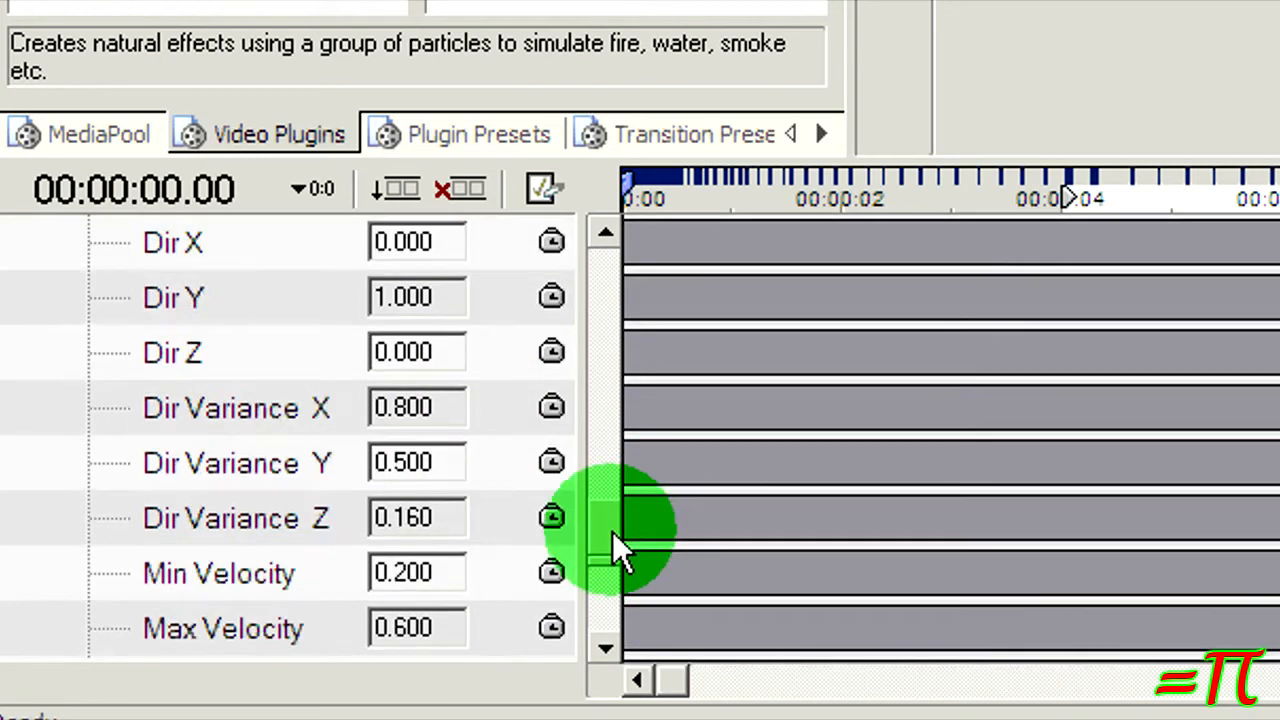
scroll(down, 3)
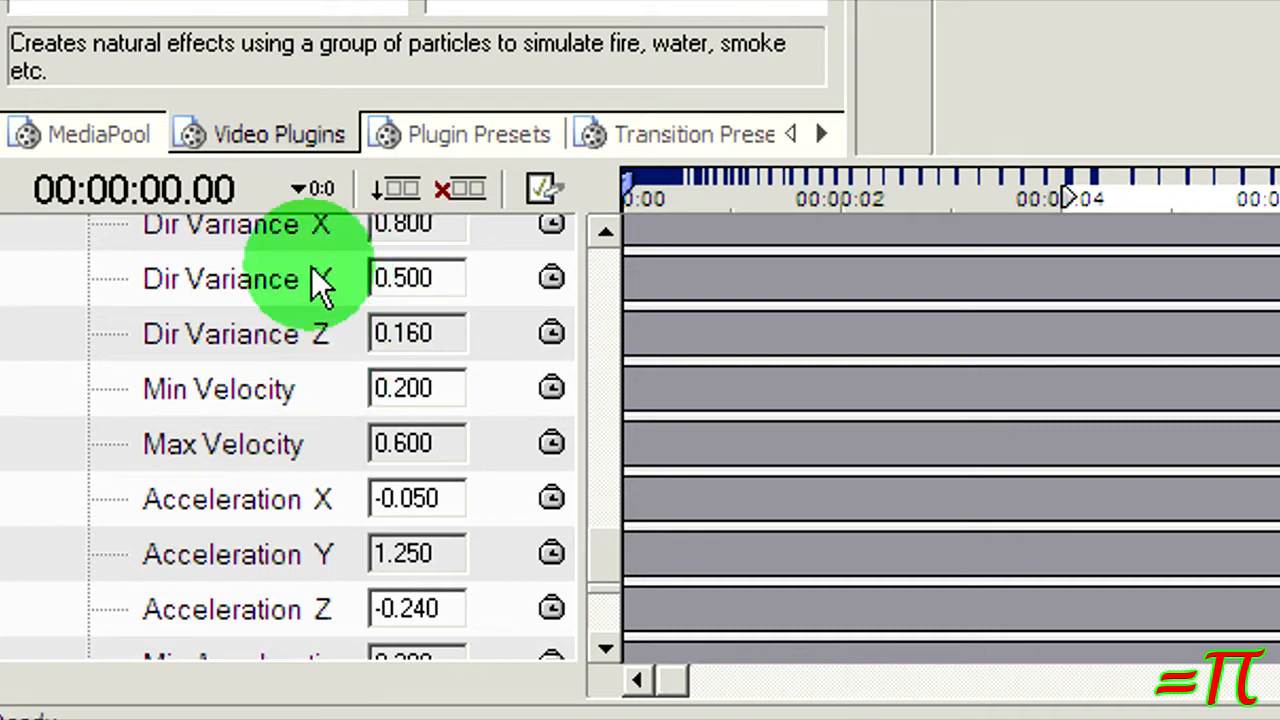
mouse_move(370, 410)
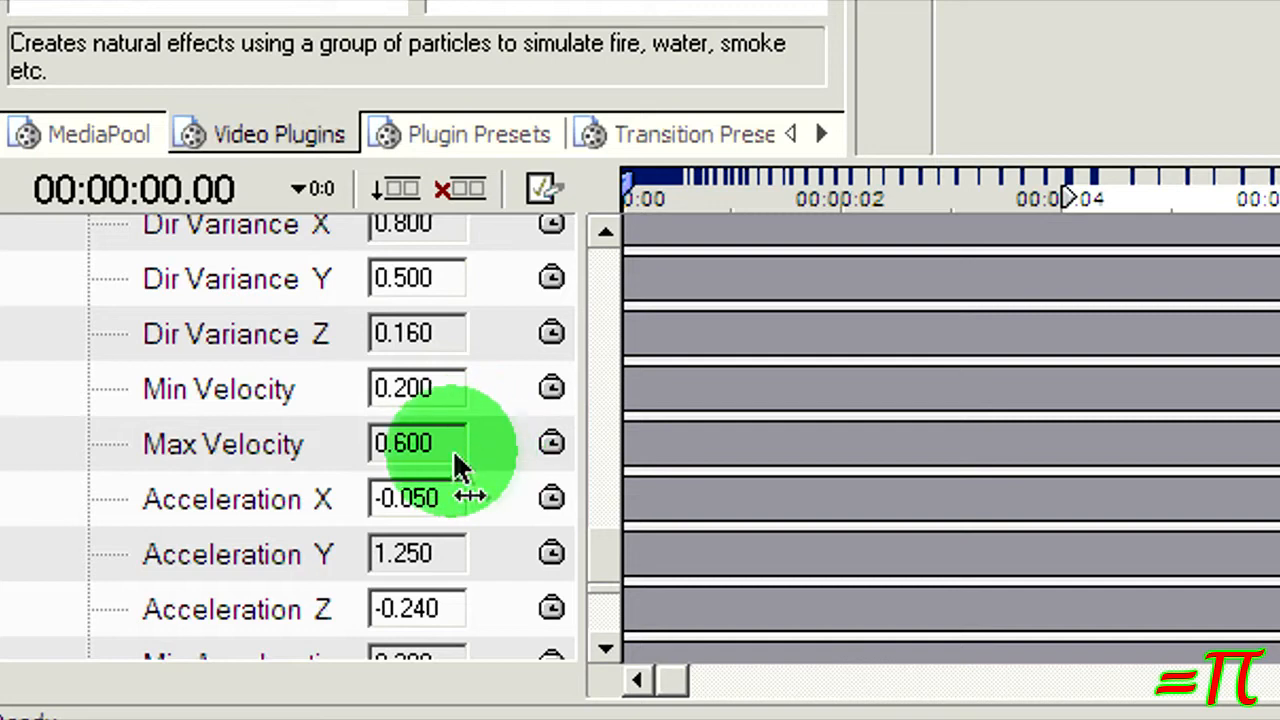
mouse_move(443, 553)
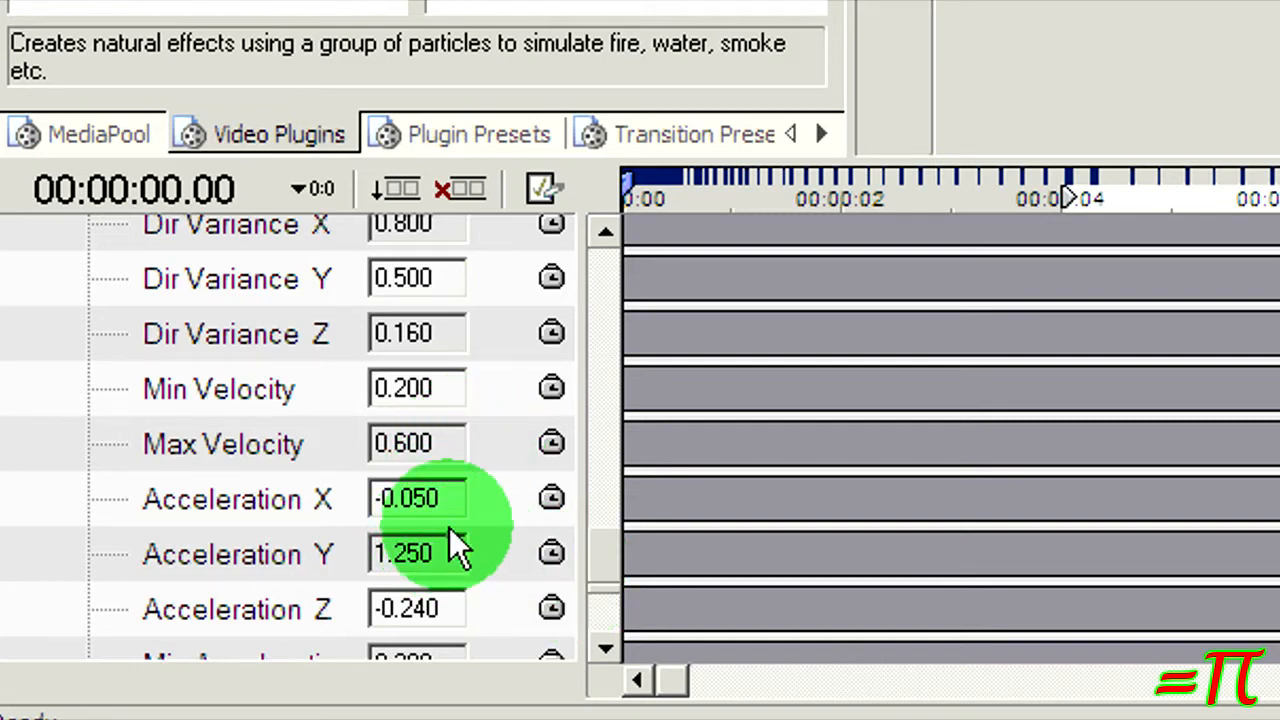
mouse_move(450, 635)
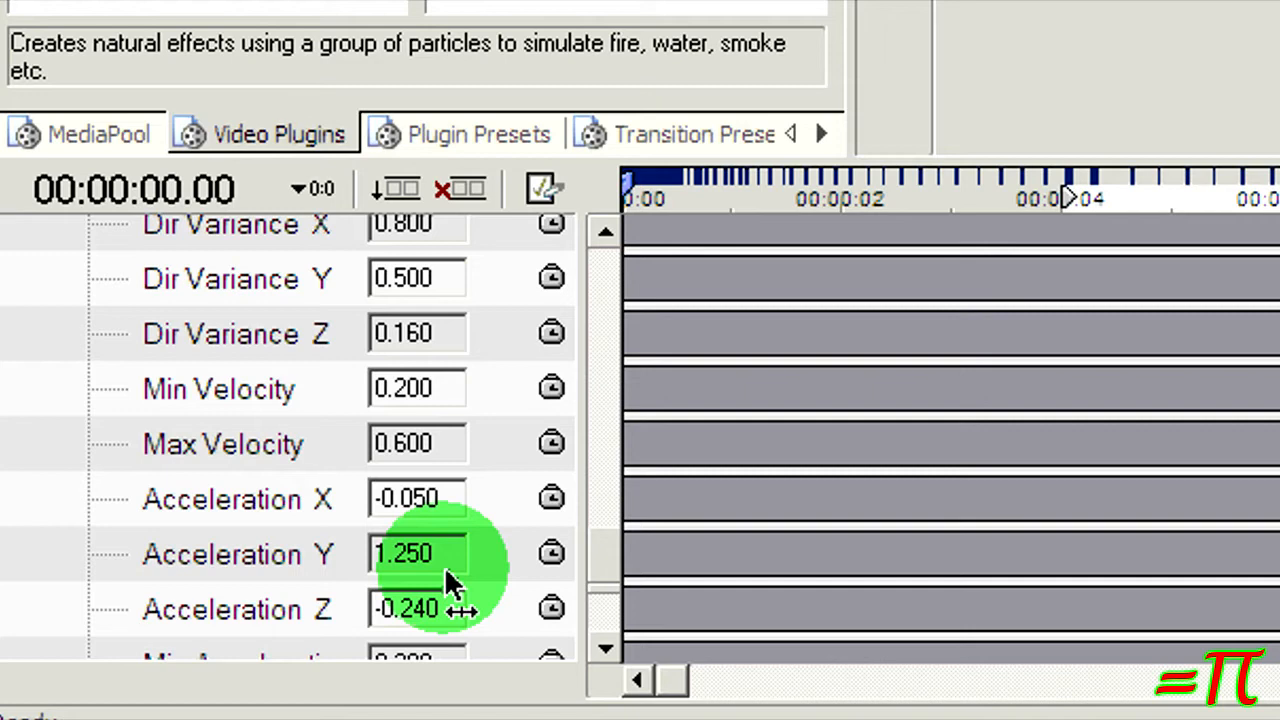
scroll(down, 3)
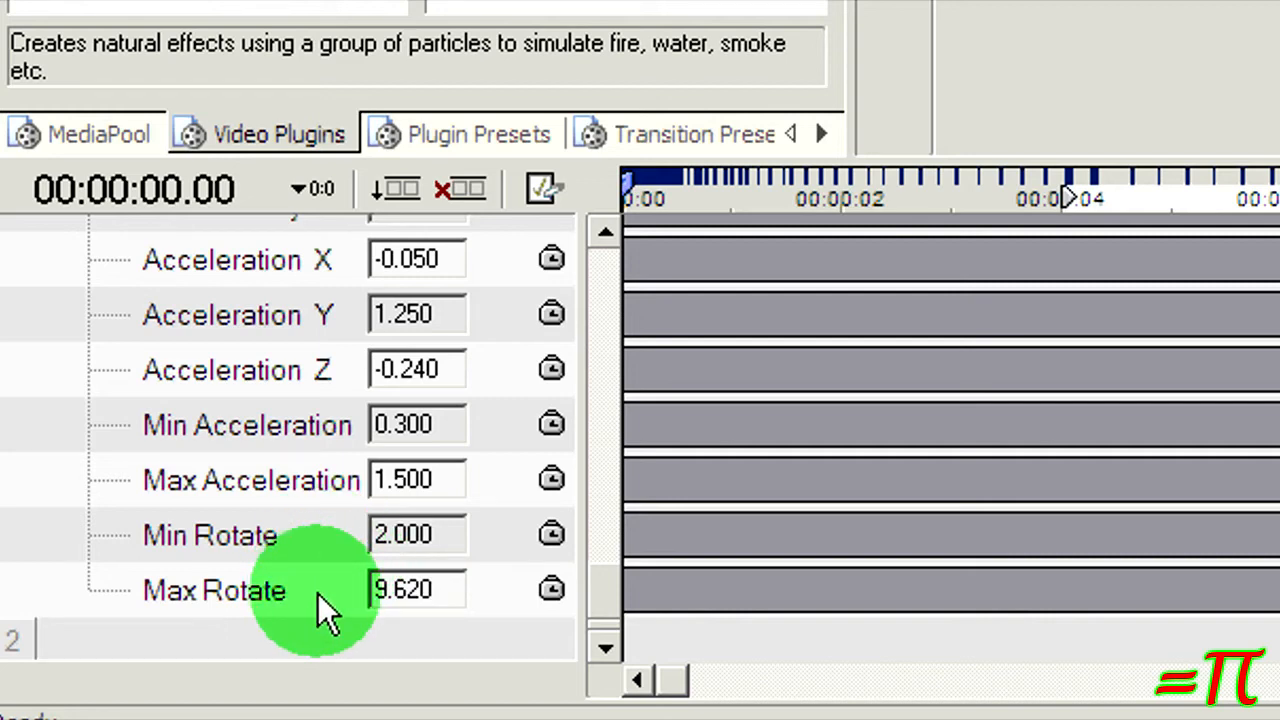
mouse_move(500, 615)
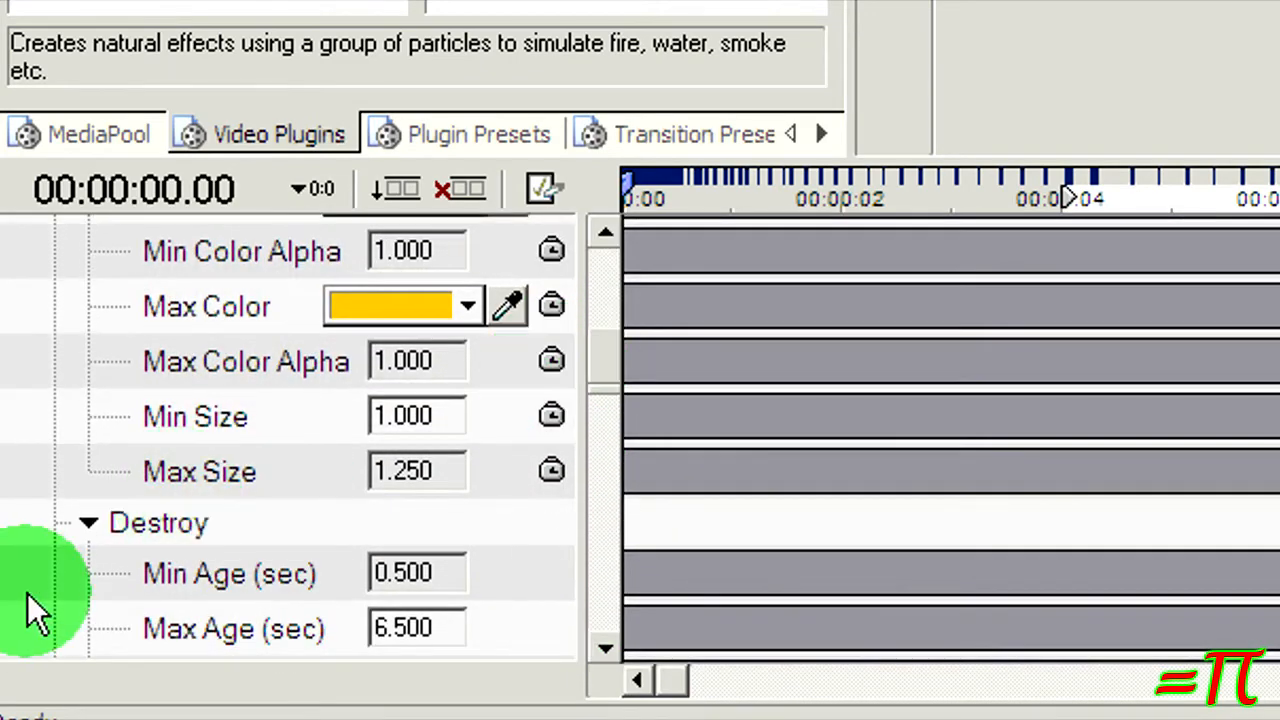
Collapse the Creation and Destroy groups and then the Particles track itself
click(88, 523)
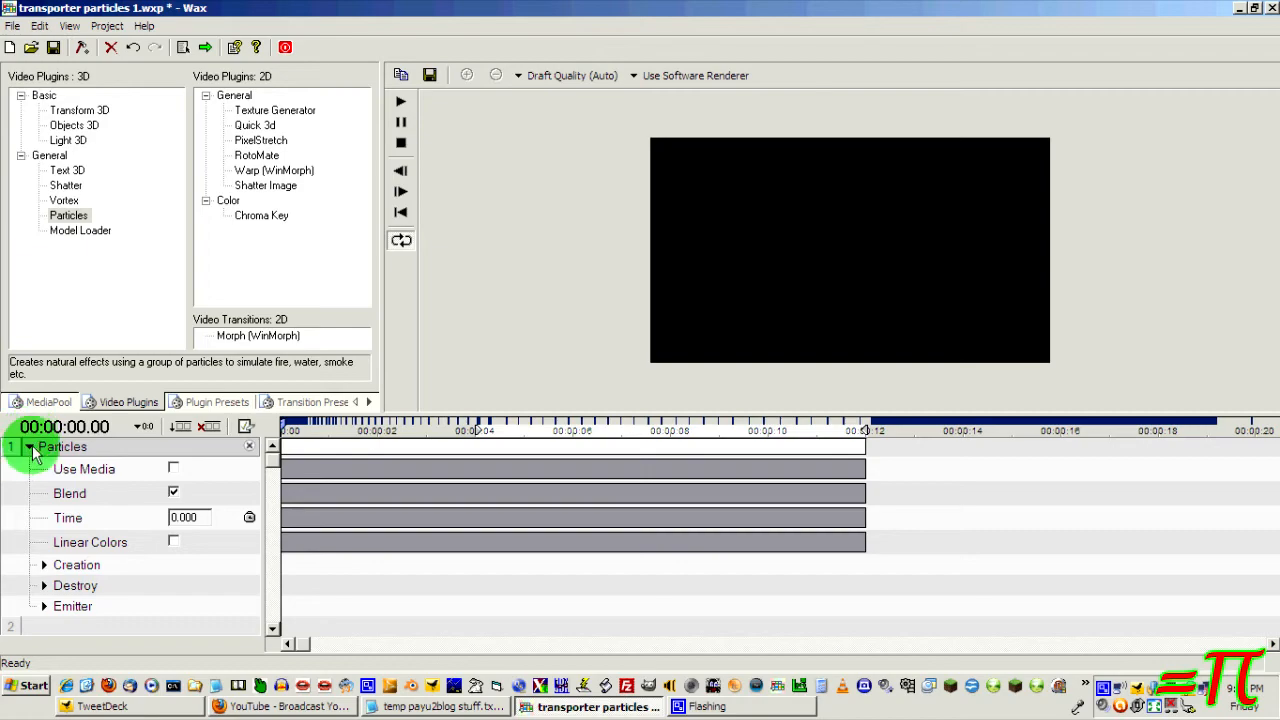
click(31, 447)
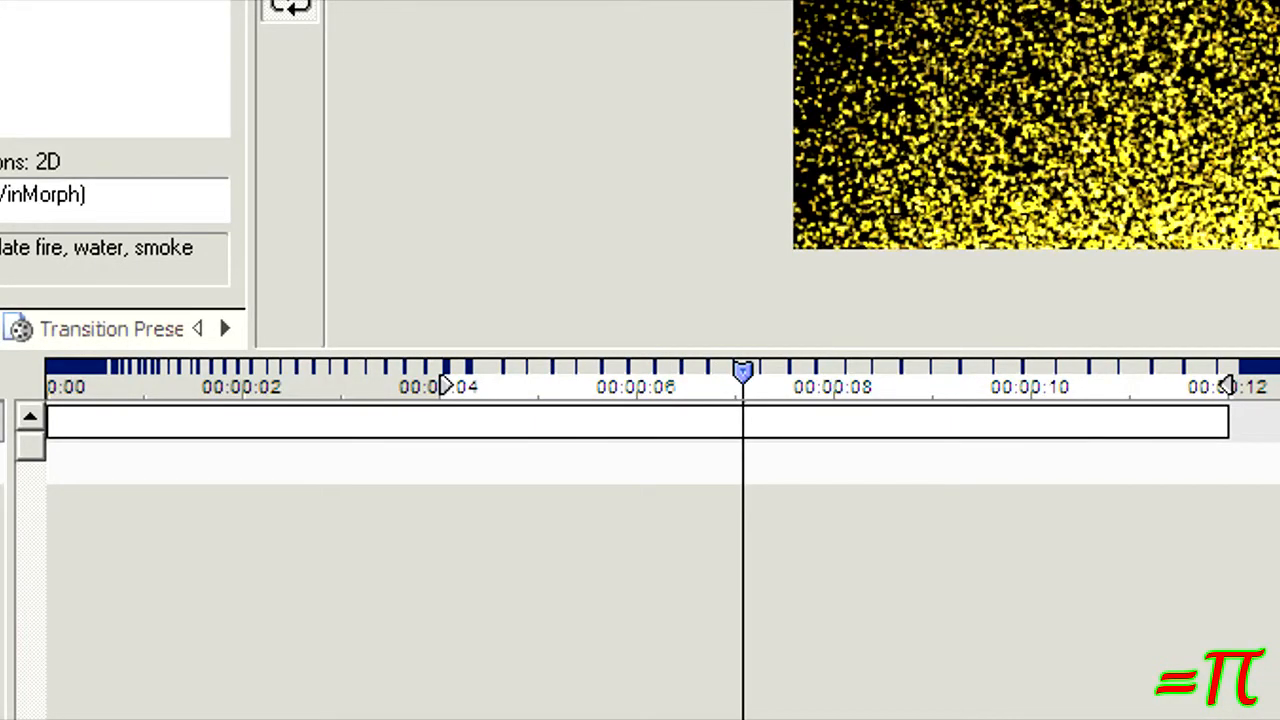
Move the playhead back to 0:00 at the start of the ruler
click(240, 435)
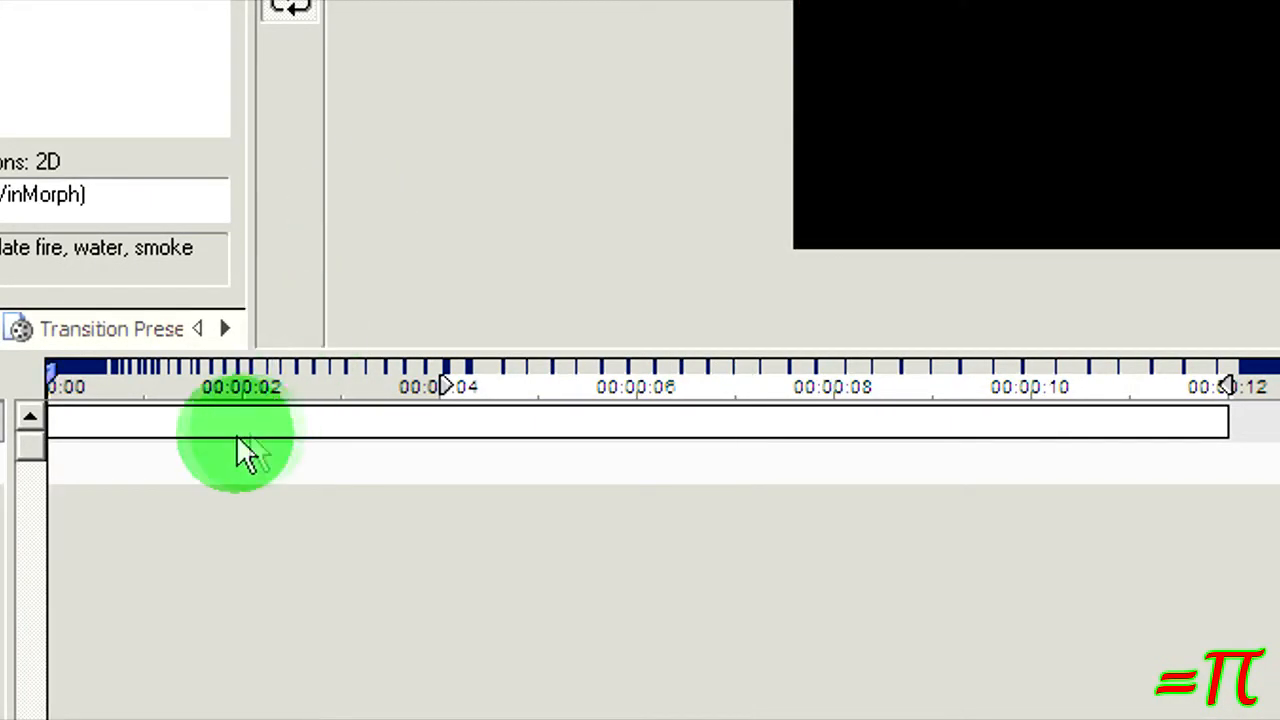
mouse_move(447, 388)
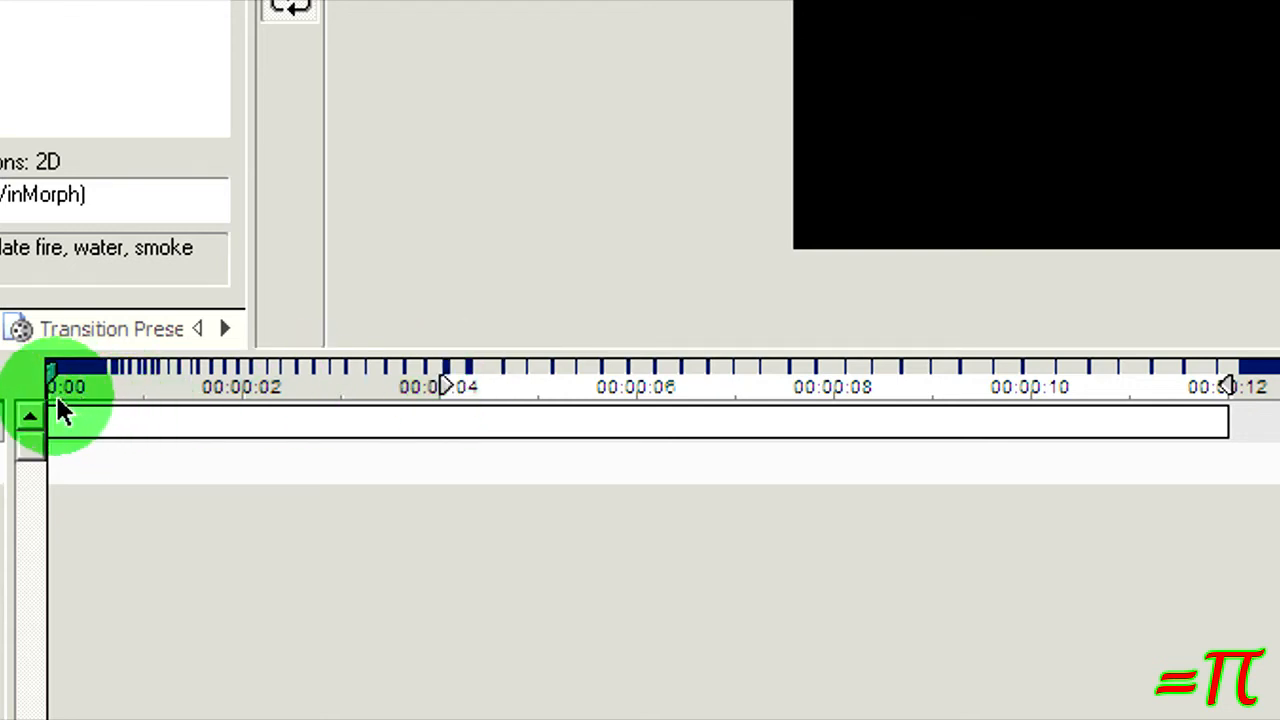
mouse_move(436, 386)
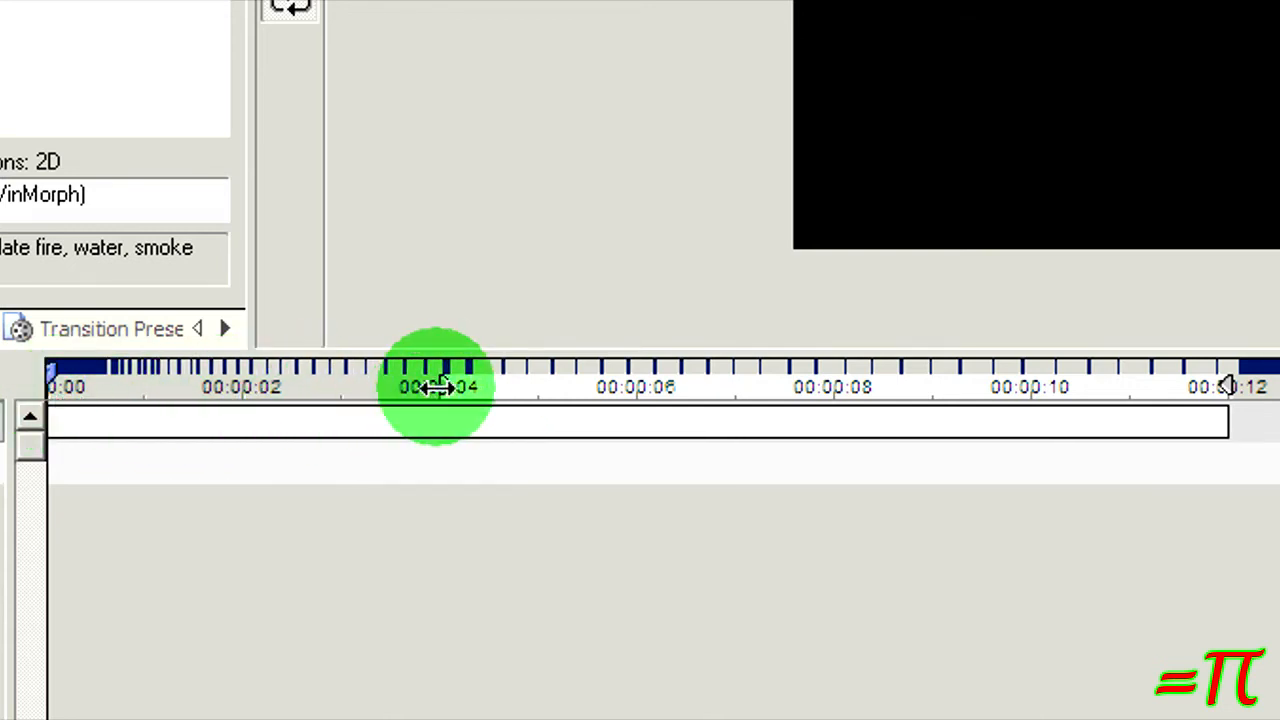
mouse_move(1250, 460)
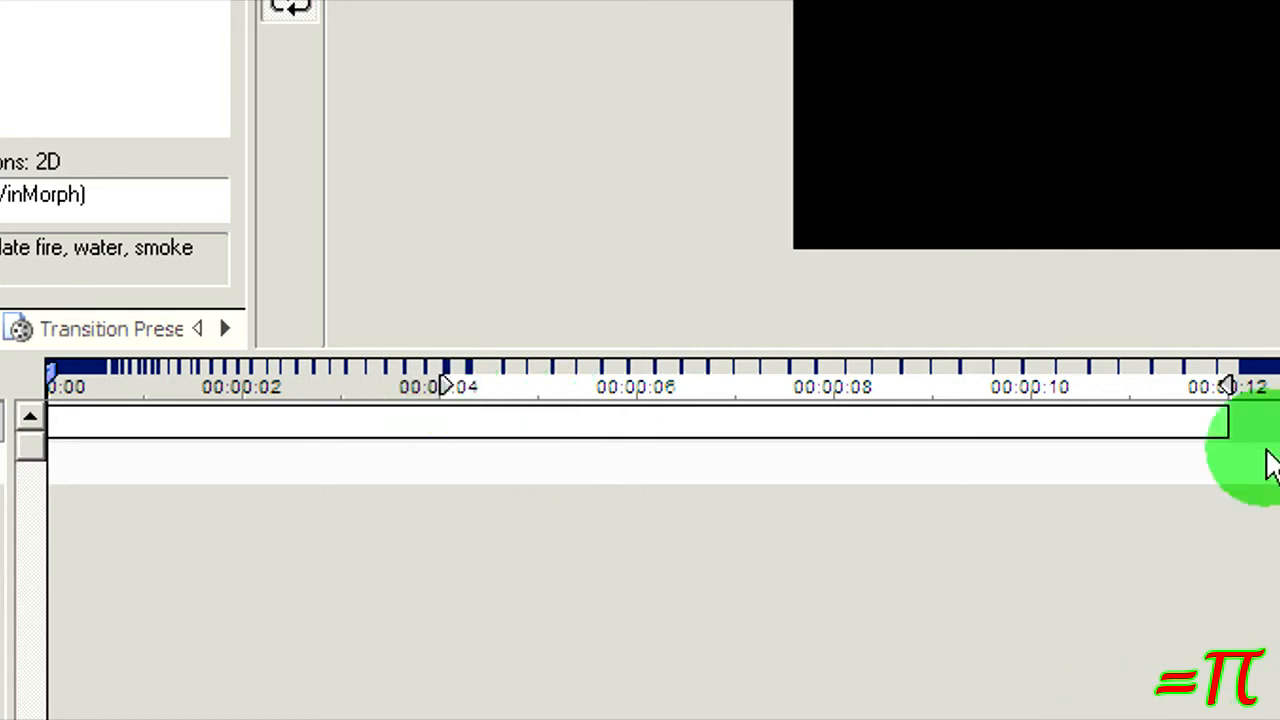
mouse_move(1230, 455)
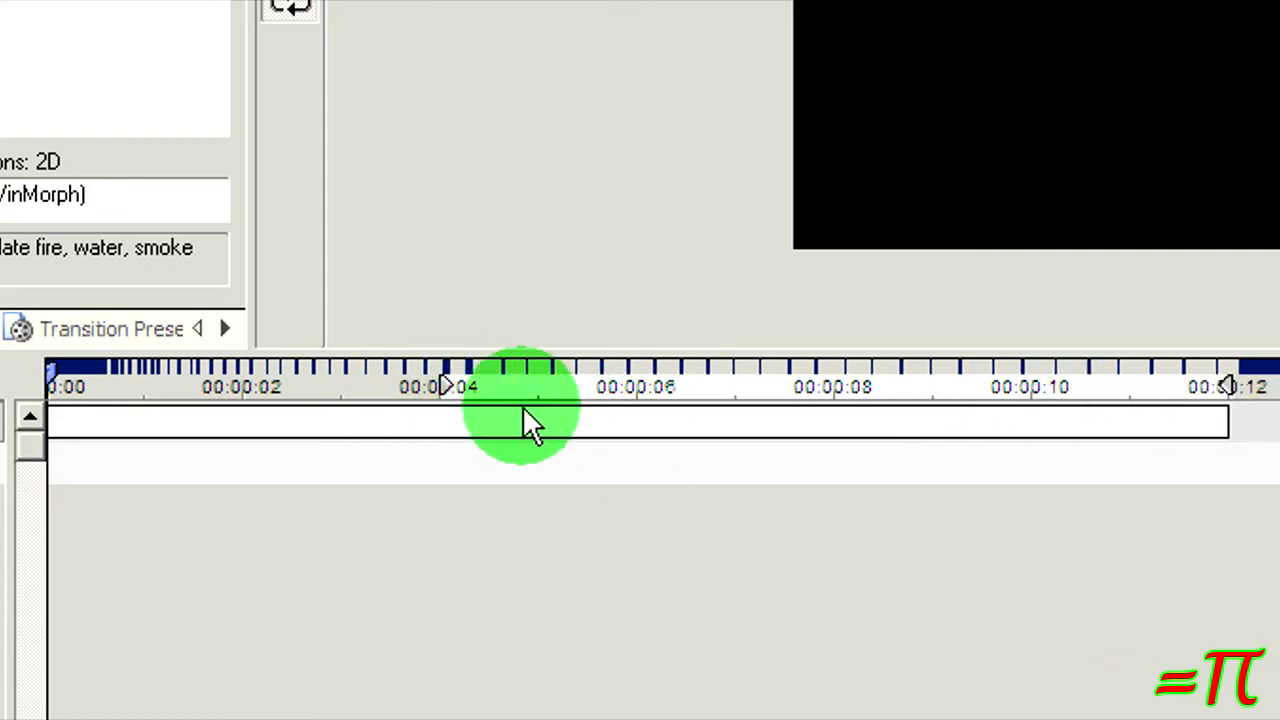
mouse_move(1205, 435)
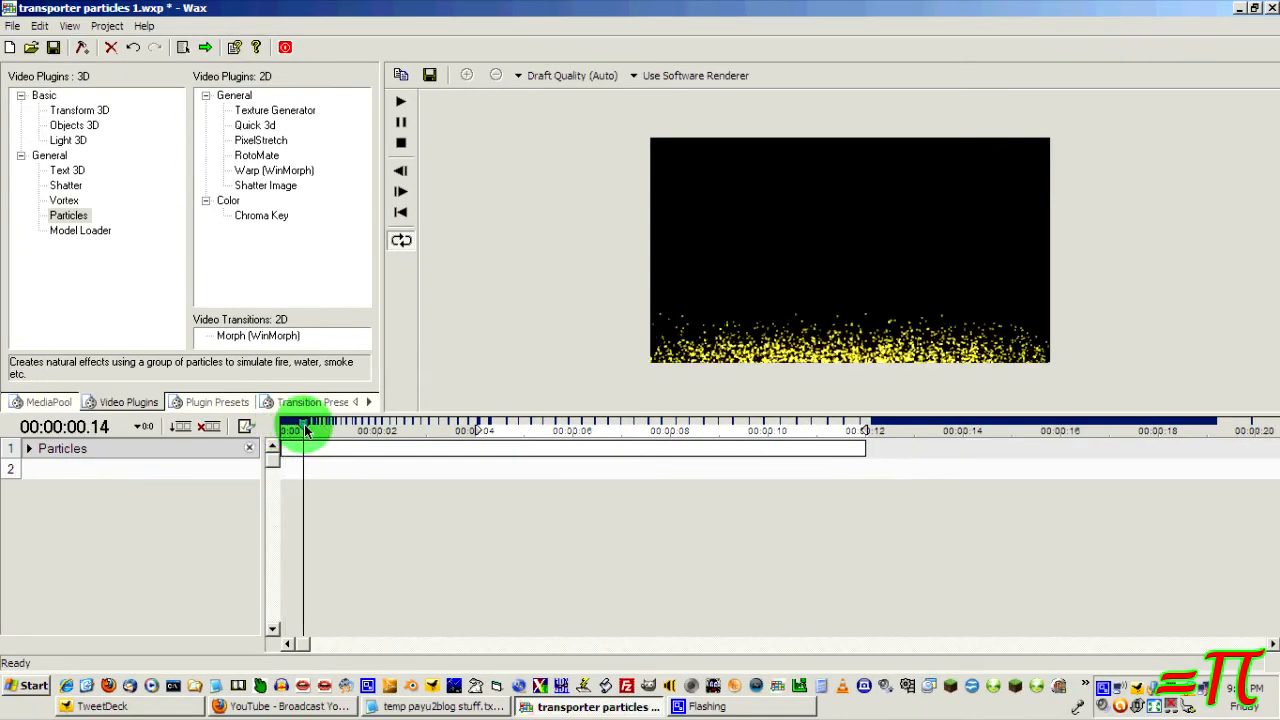
Scrub the playhead gradually from 0 through 4 to about 6 seconds
drag(303, 425, 333, 425)
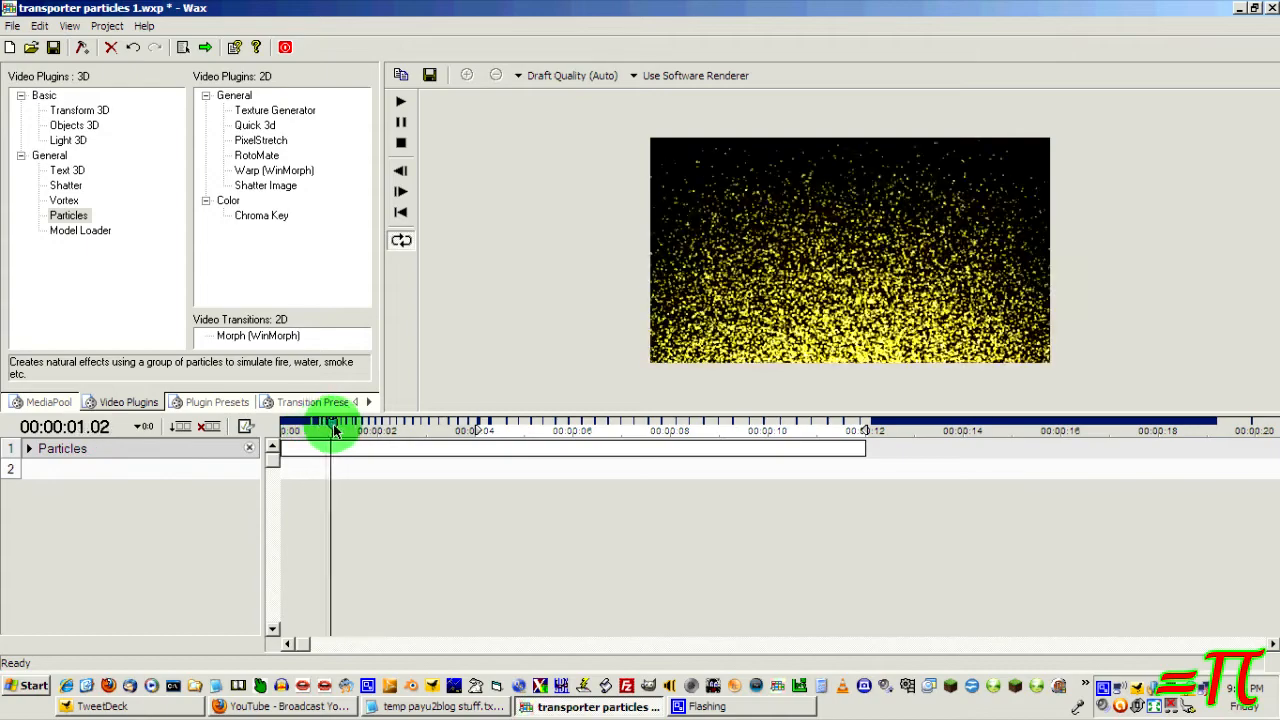
drag(335, 430, 350, 430)
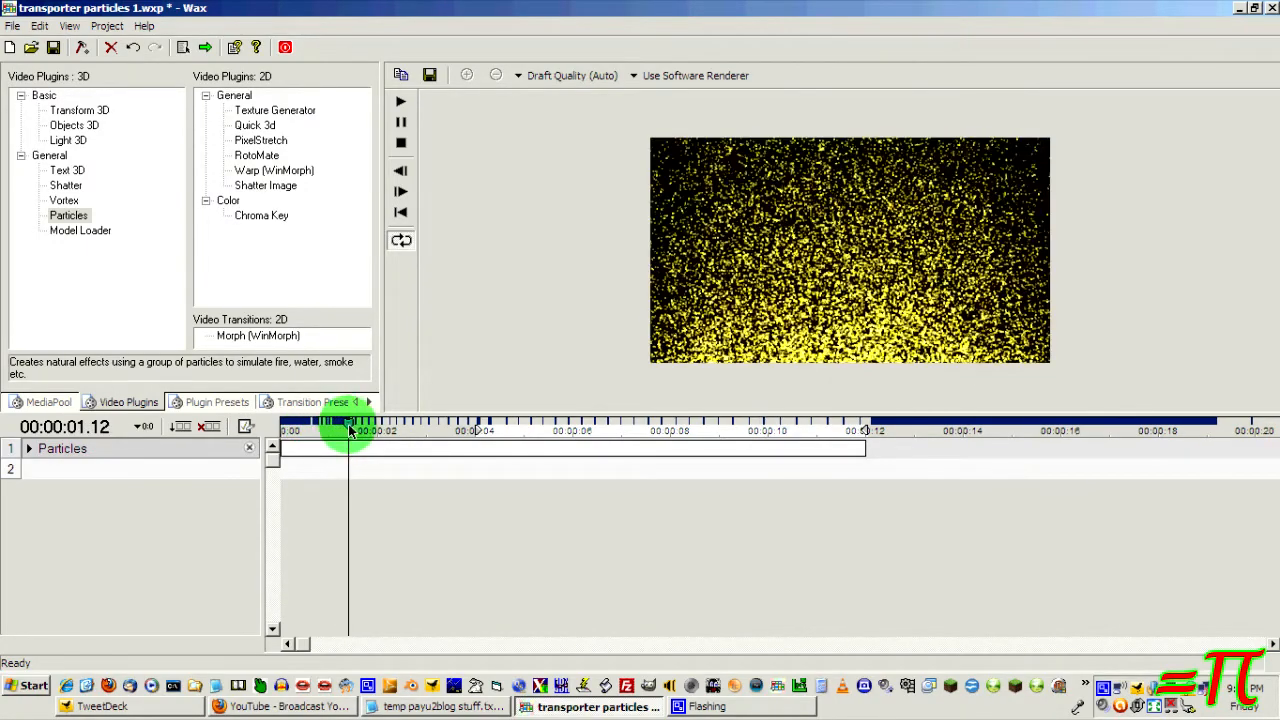
drag(350, 430, 363, 430)
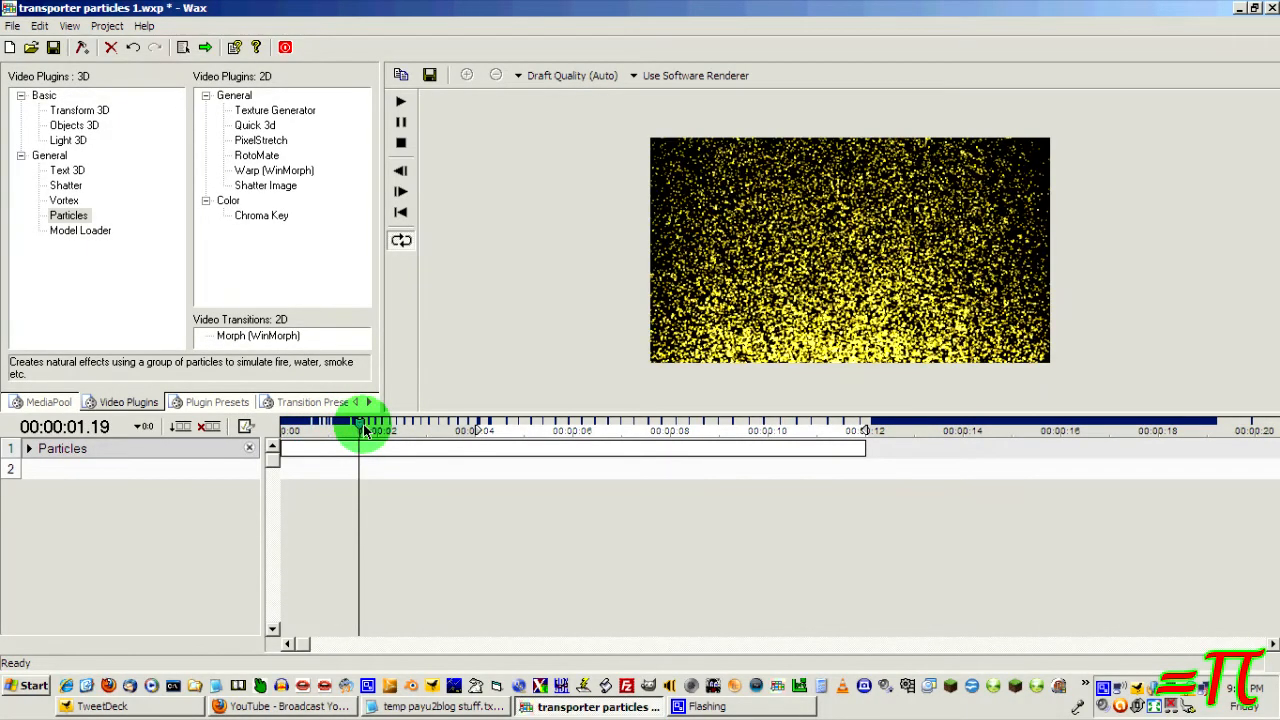
drag(360, 424, 465, 424)
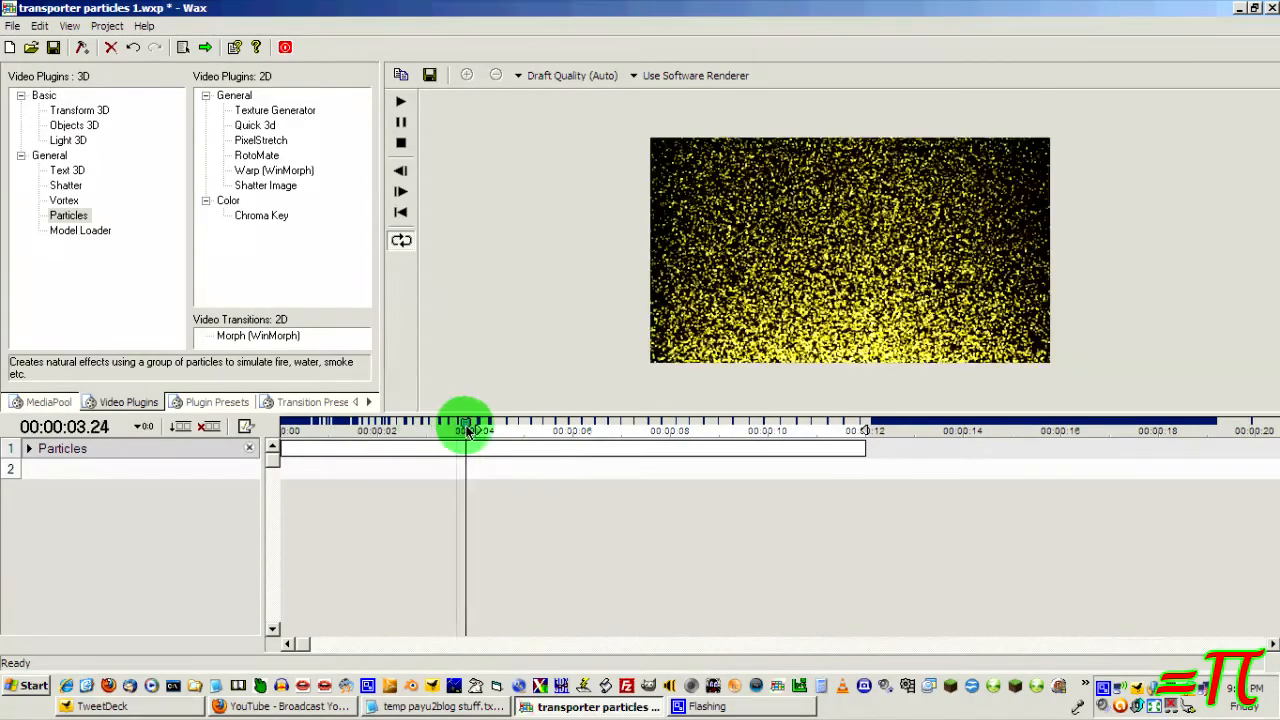
drag(465, 420, 512, 420)
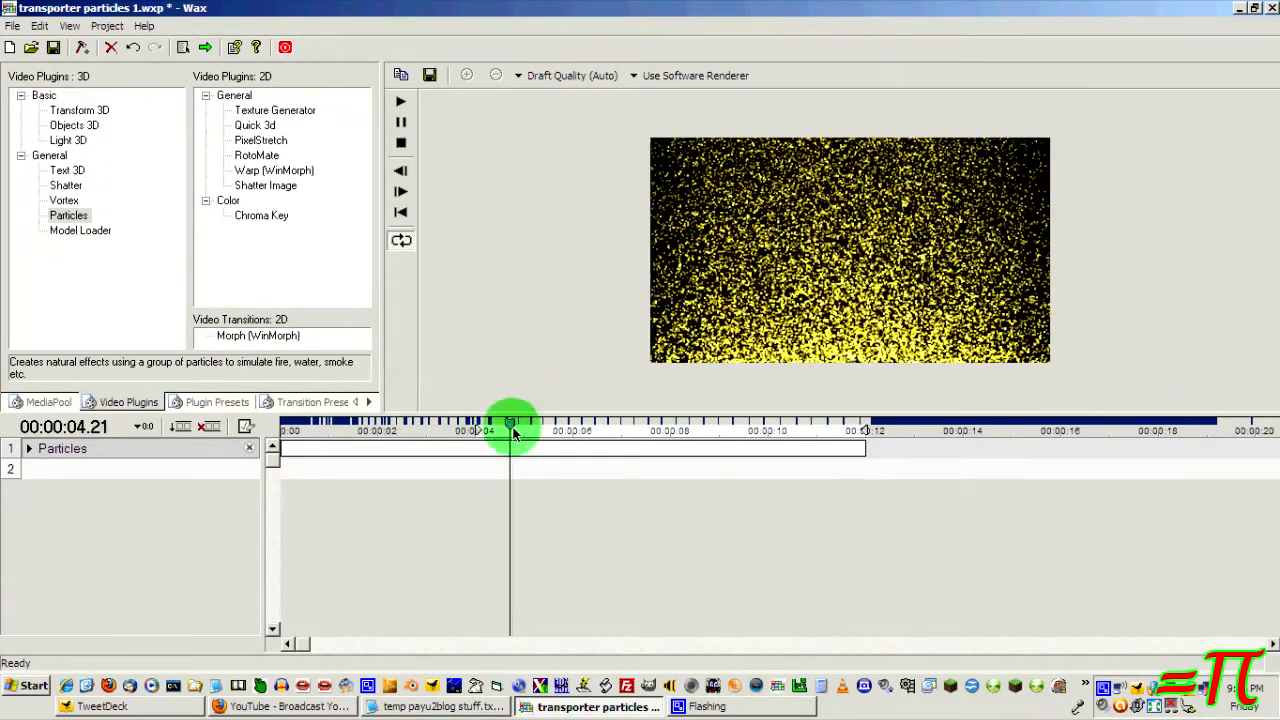
drag(510, 425, 585, 425)
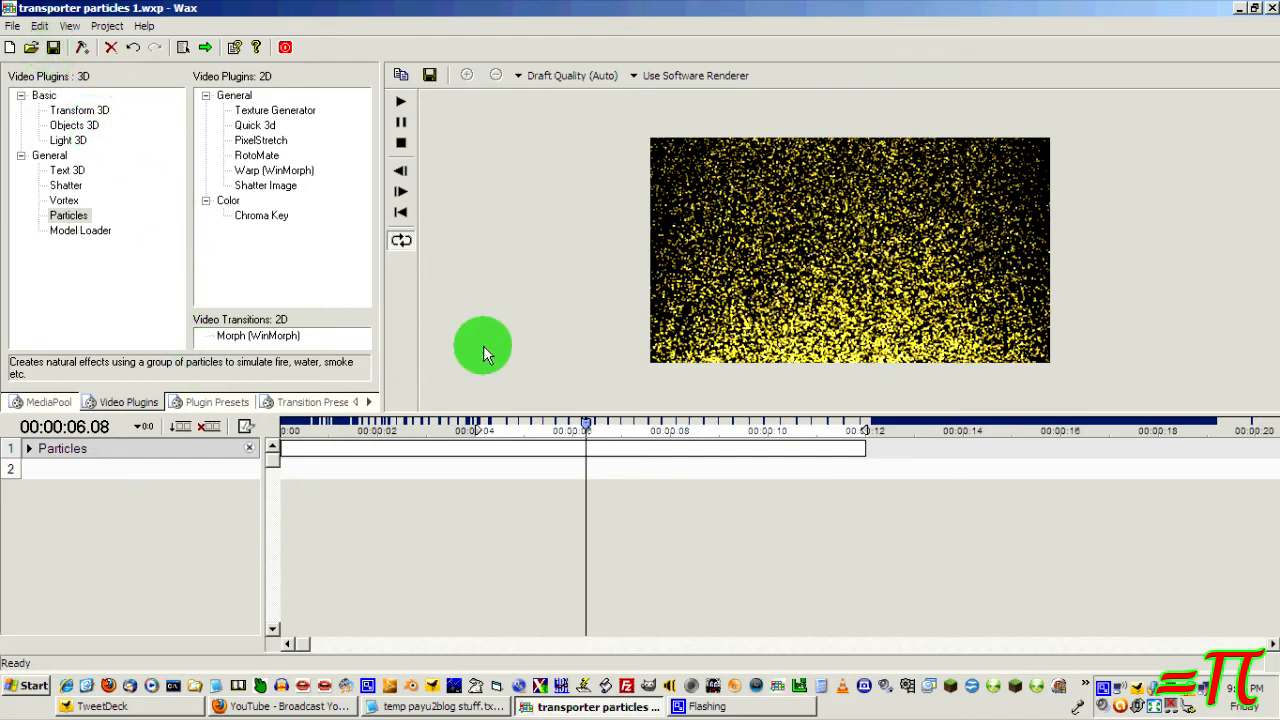
mouse_move(478, 362)
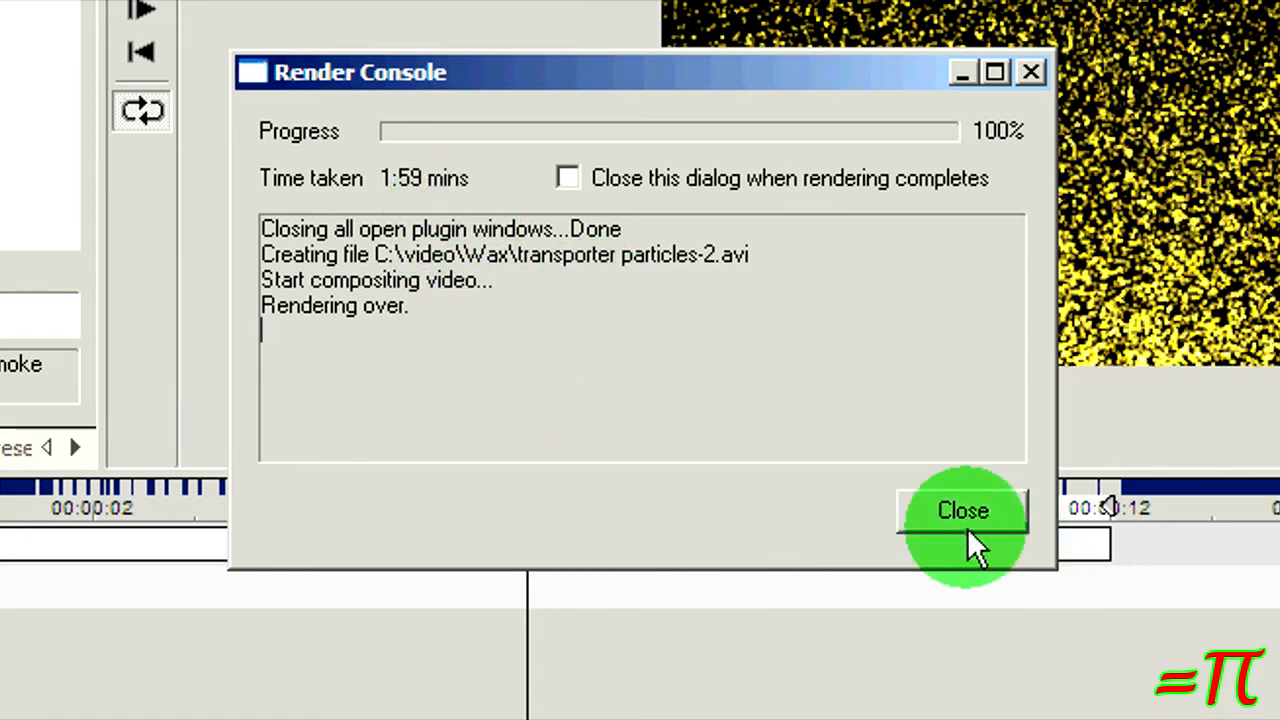
Dismiss the finished render report for transporter particles-2.avi and show the media pool
click(964, 510)
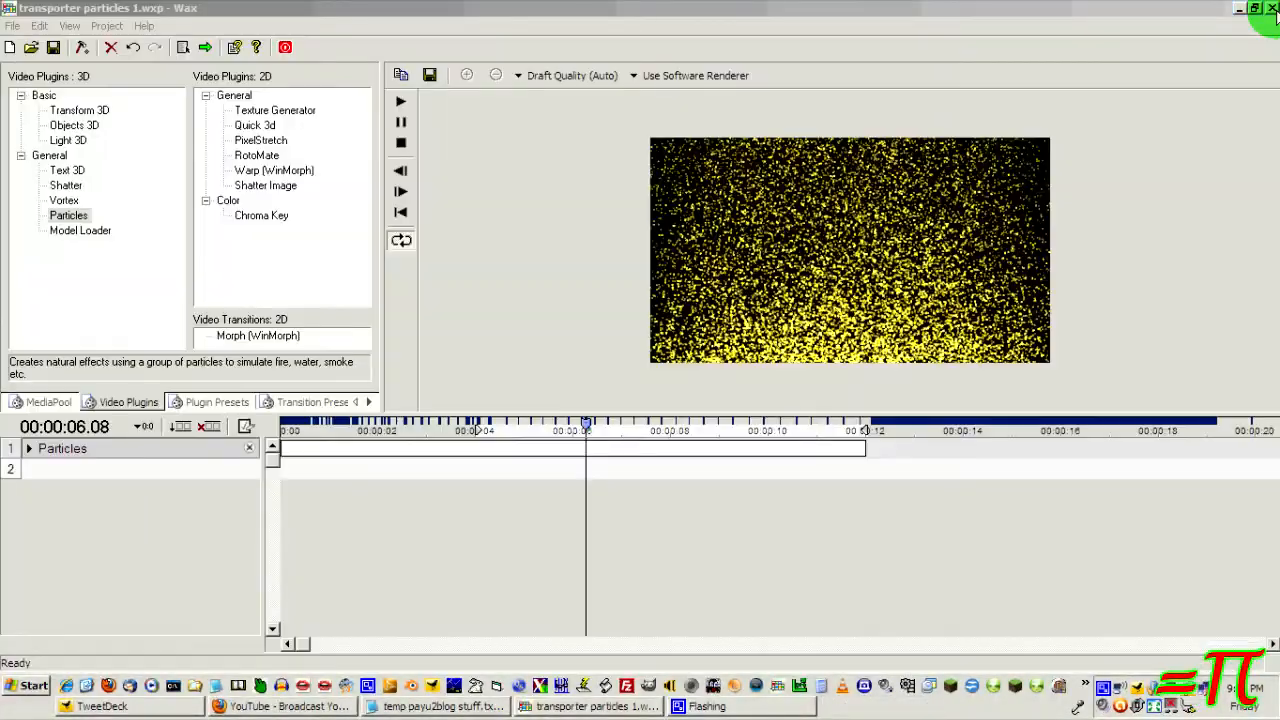
click(47, 402)
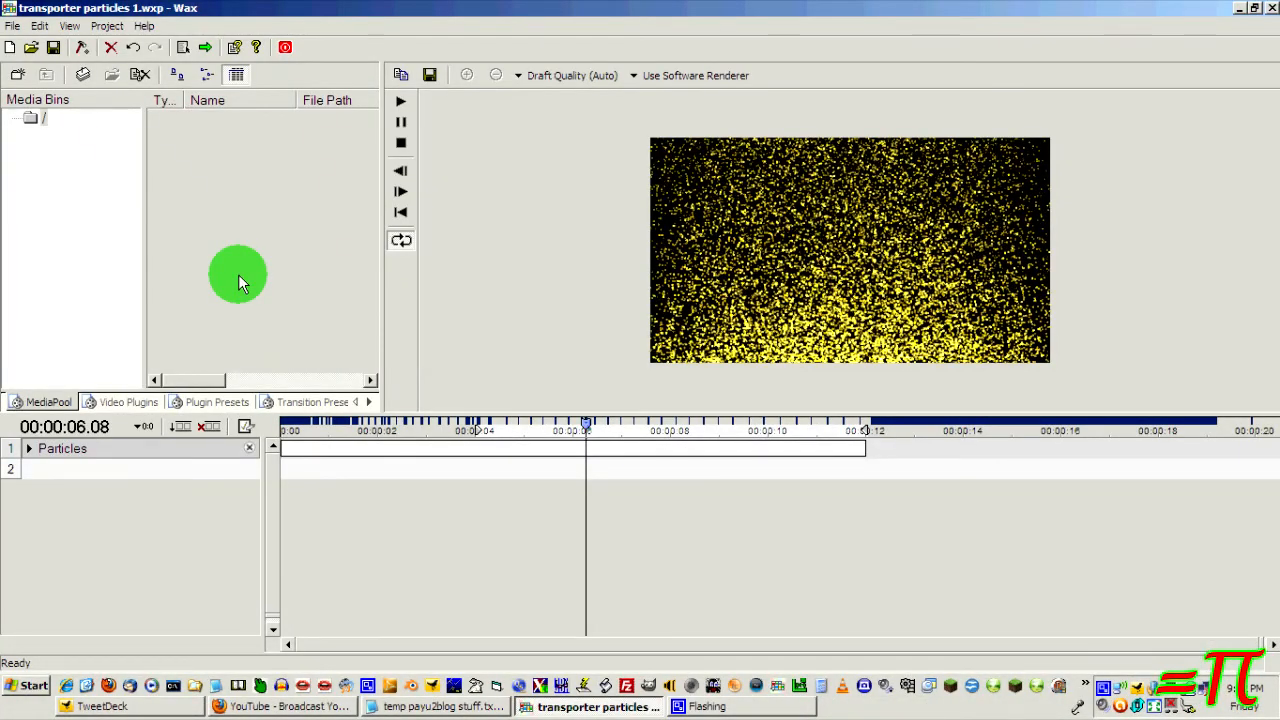